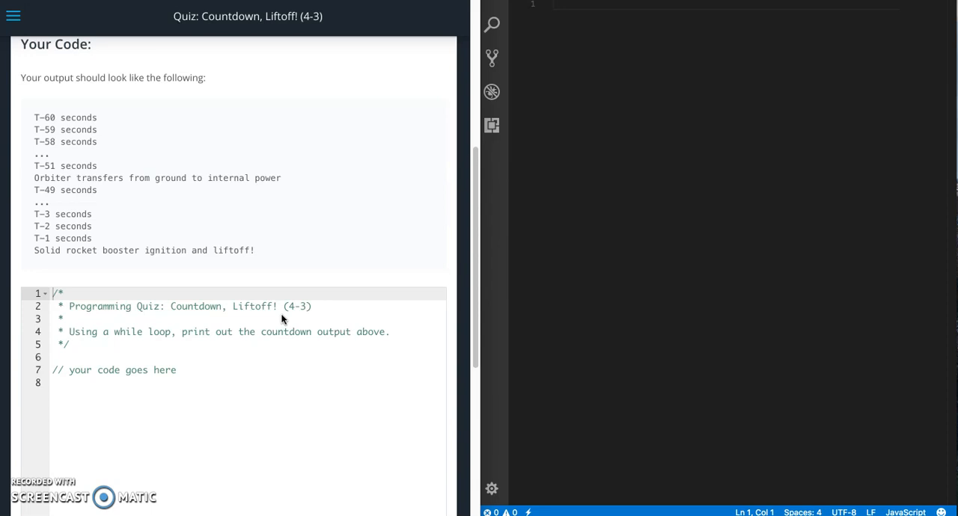
mouse_move(123, 185)
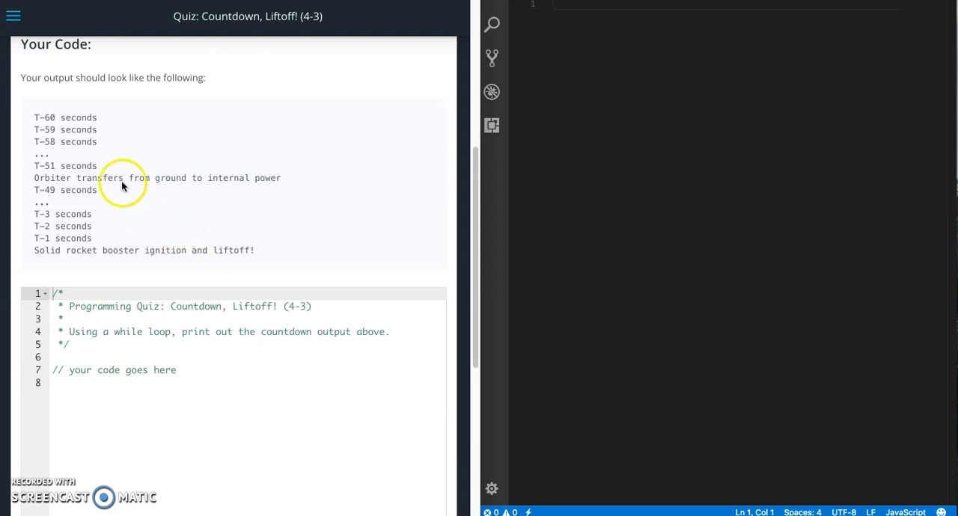
mouse_move(126, 252)
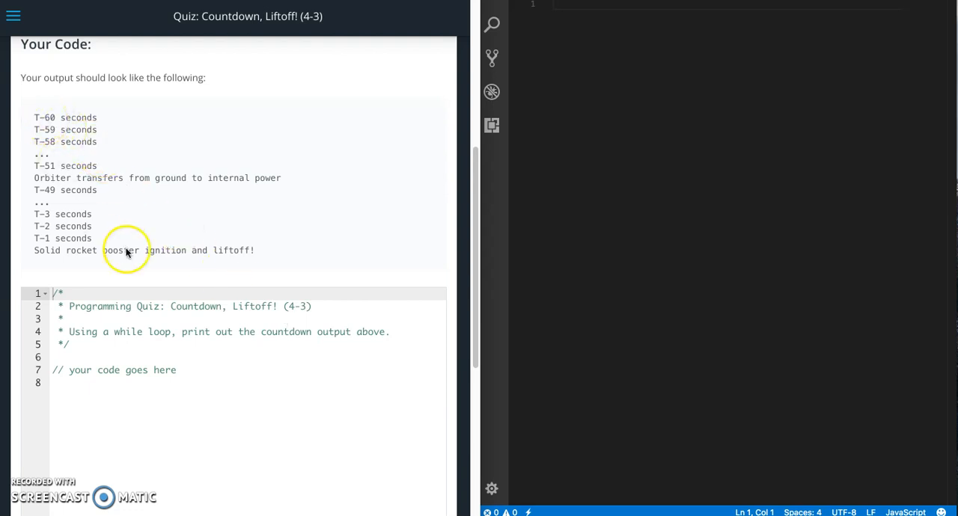
mouse_move(106, 125)
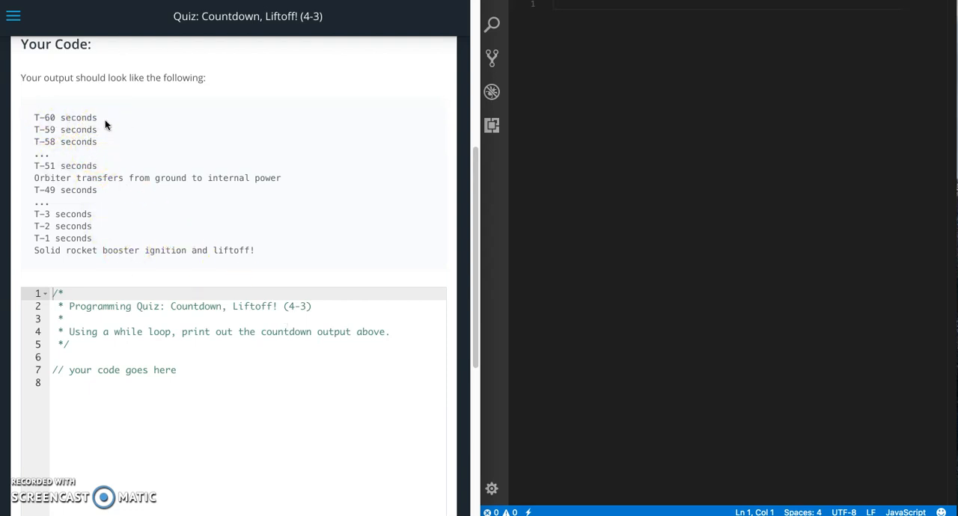
mouse_move(138, 171)
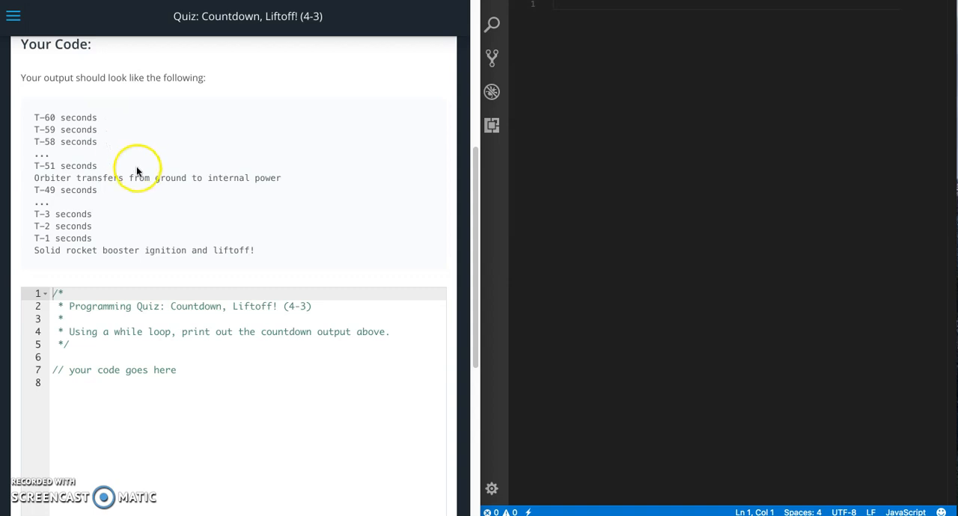
mouse_move(237, 190)
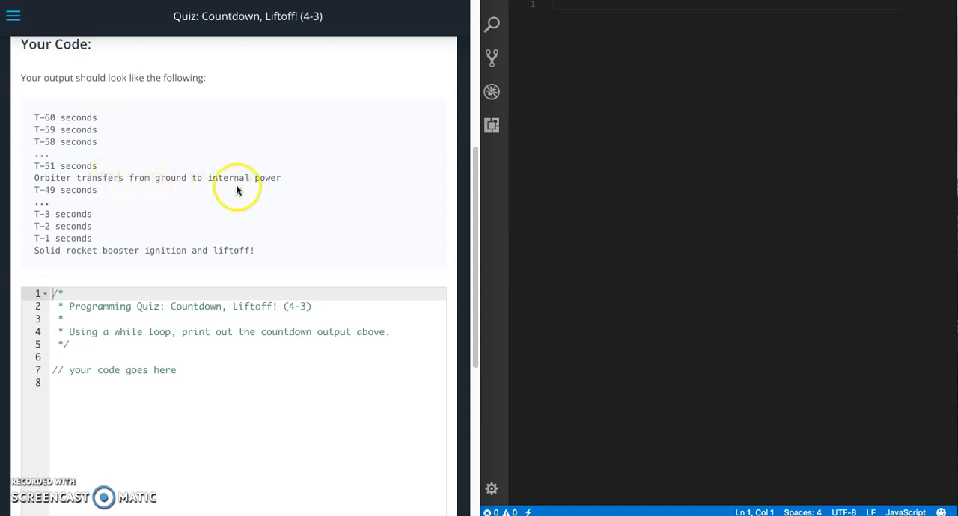
mouse_move(111, 164)
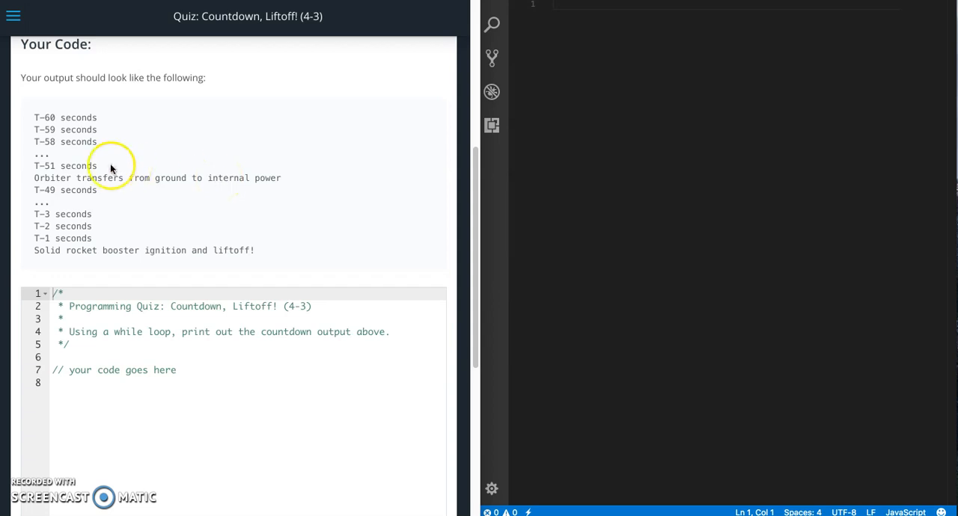
mouse_move(93, 182)
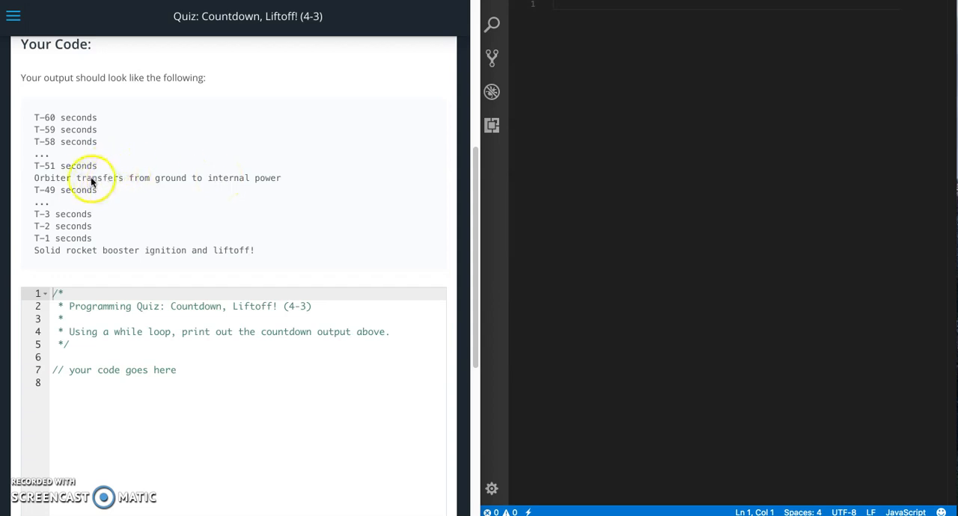
Paste the six NASA task lines into the editor as comments above the quiz's starter block
scroll("up", 3)
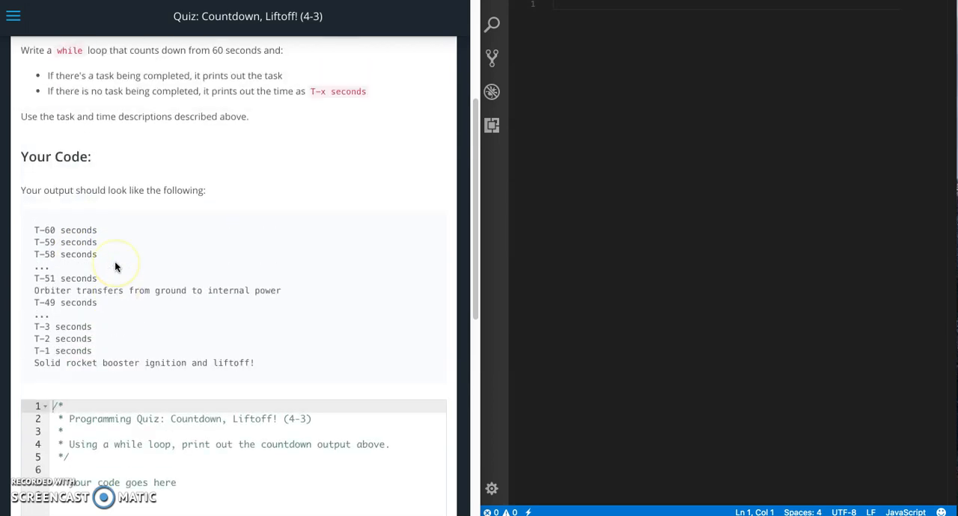
scroll("up", 3)
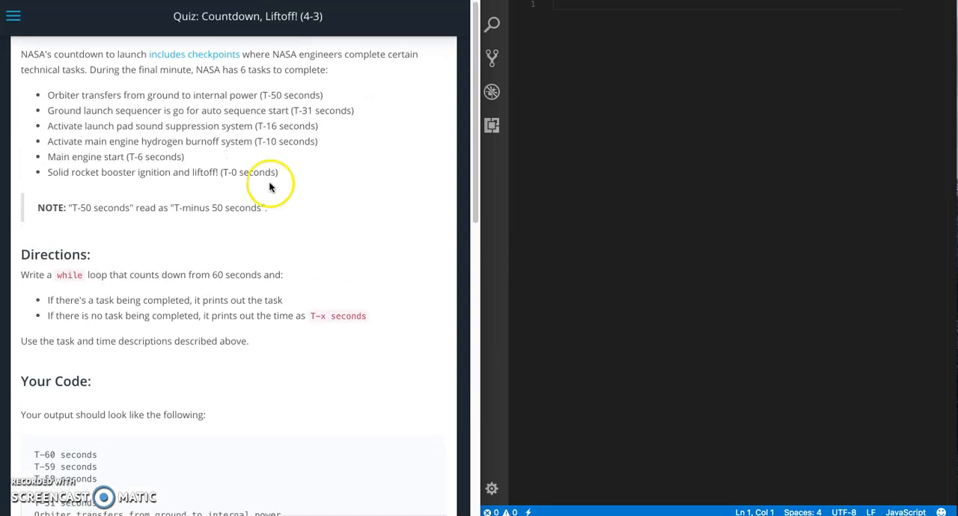
mouse_move(285, 173)
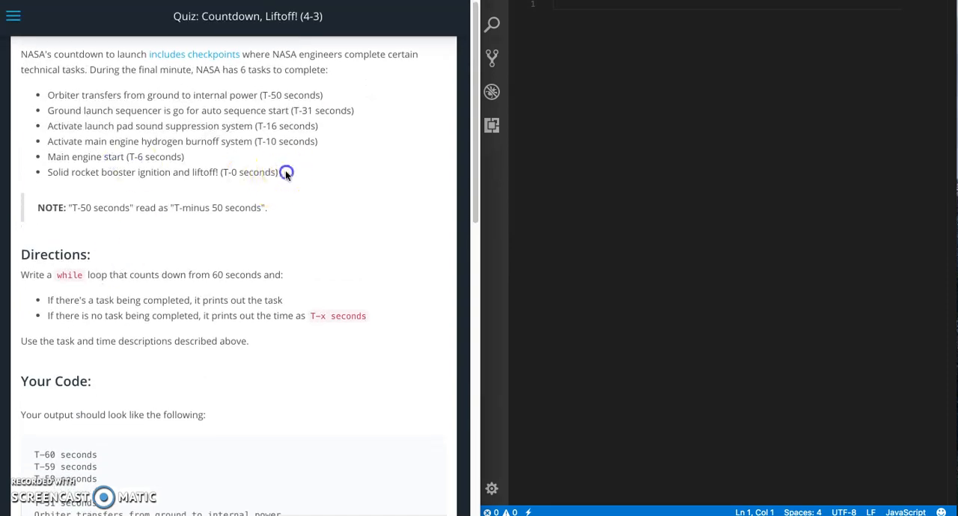
left_click_drag(287, 173, 30, 94)
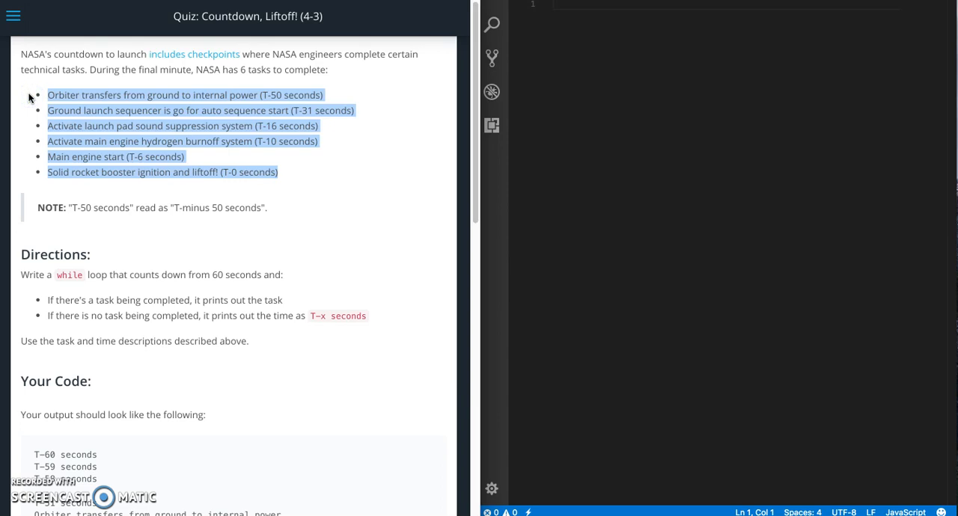
left_click(612, 114)
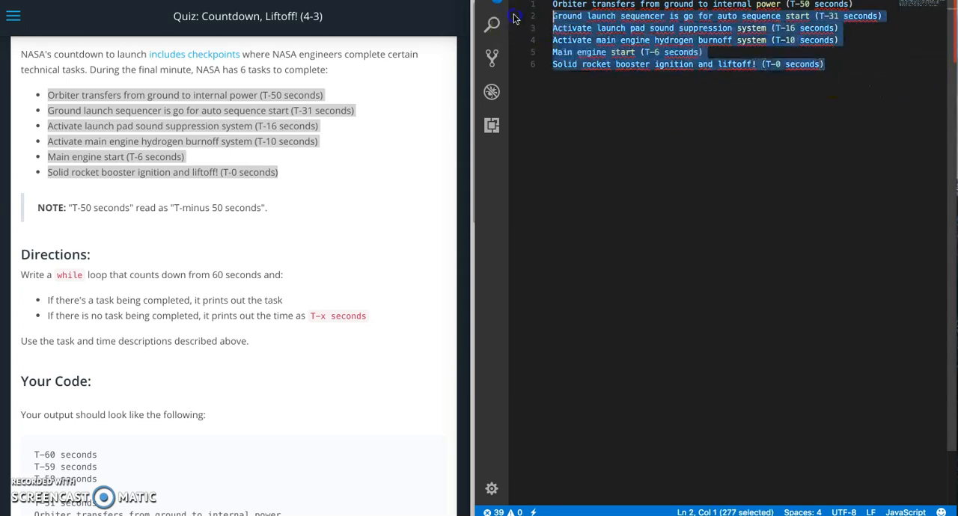
key("ctrl+/")
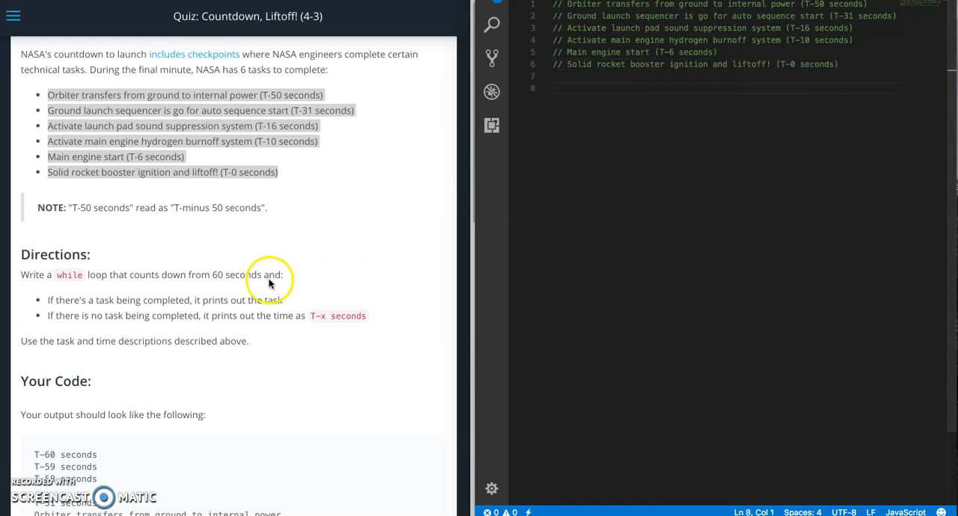
scroll("down", 3)
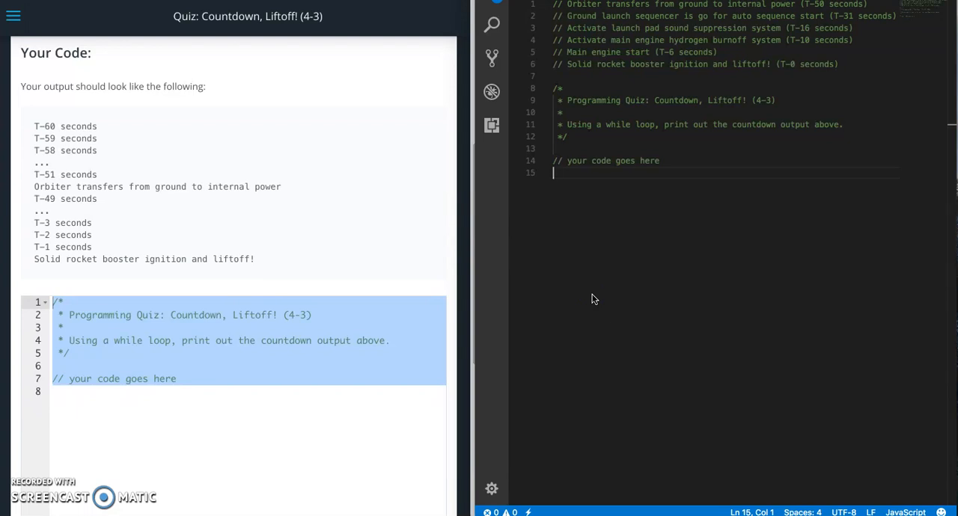
Declare var seconds = 60; below the placeholder comment
key("Enter")
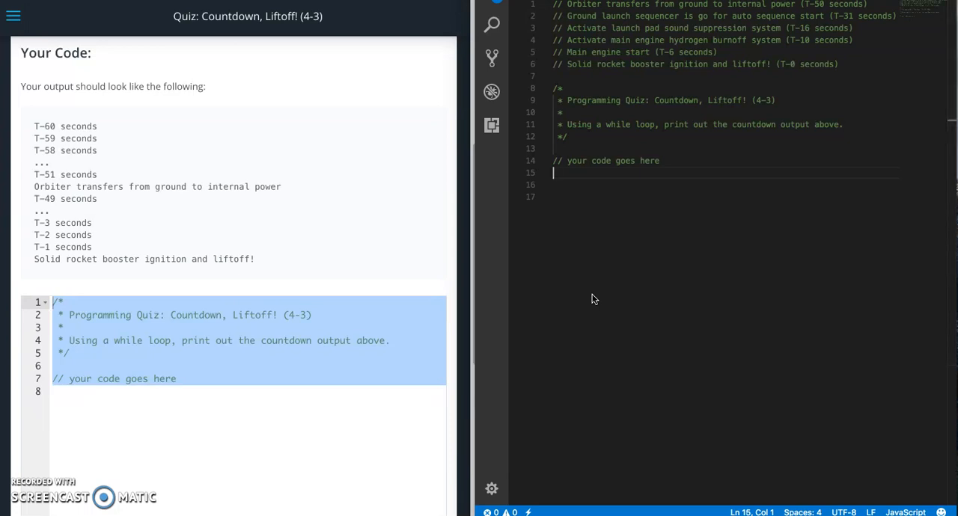
type("var")
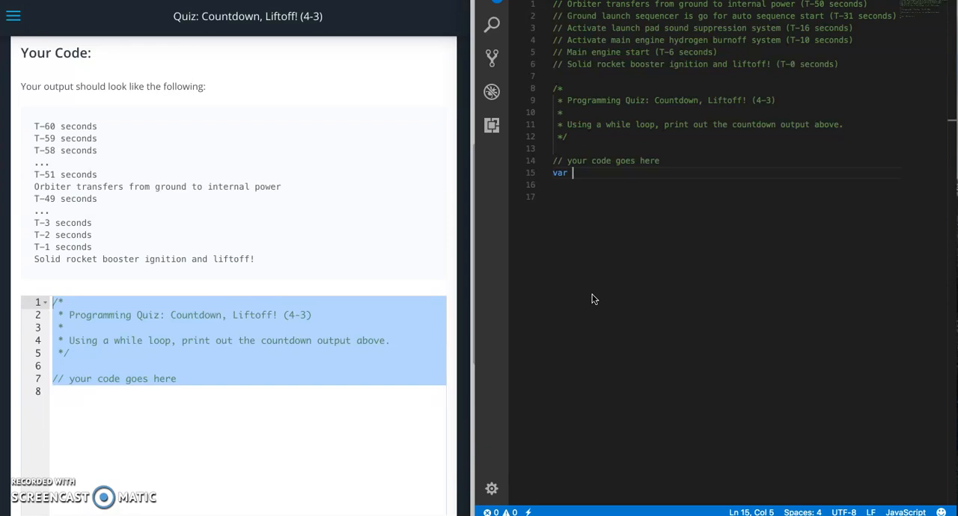
type("second")
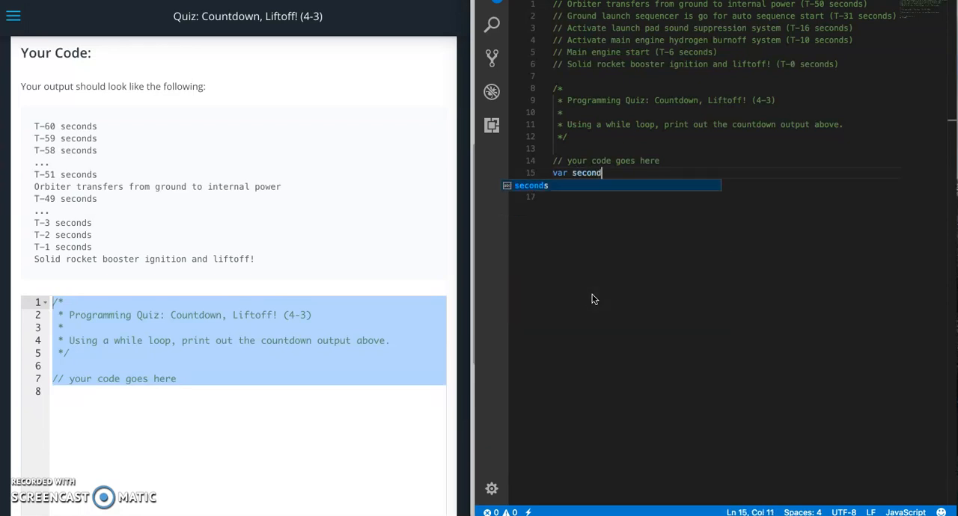
type("s")
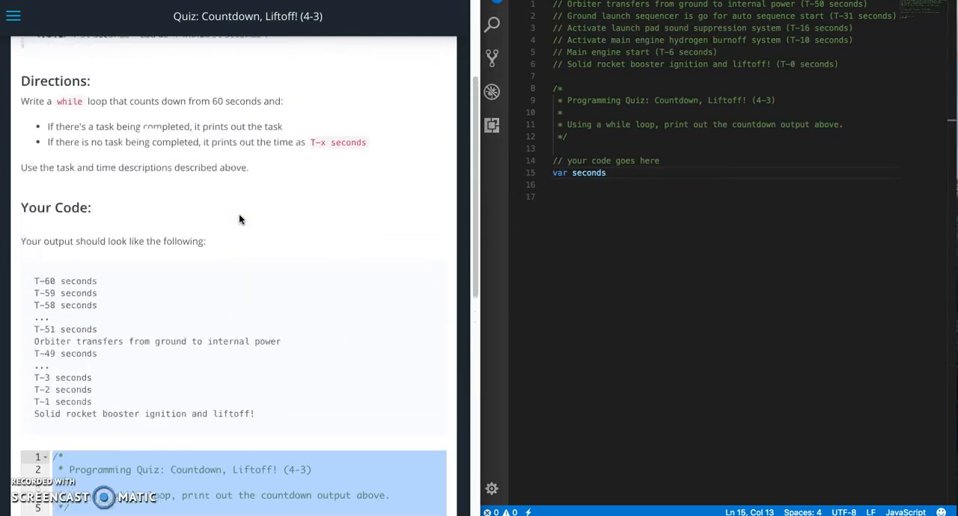
scroll("up", 3)
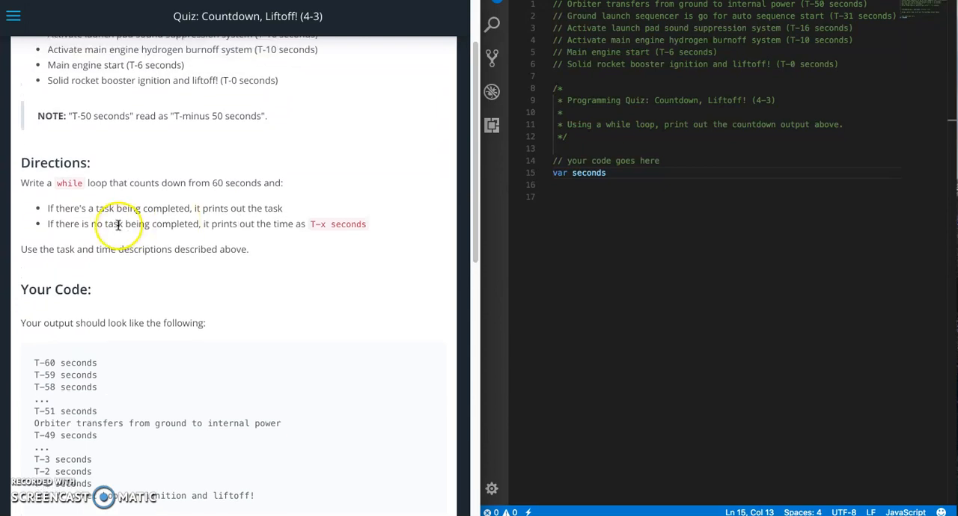
scroll("up", 3)
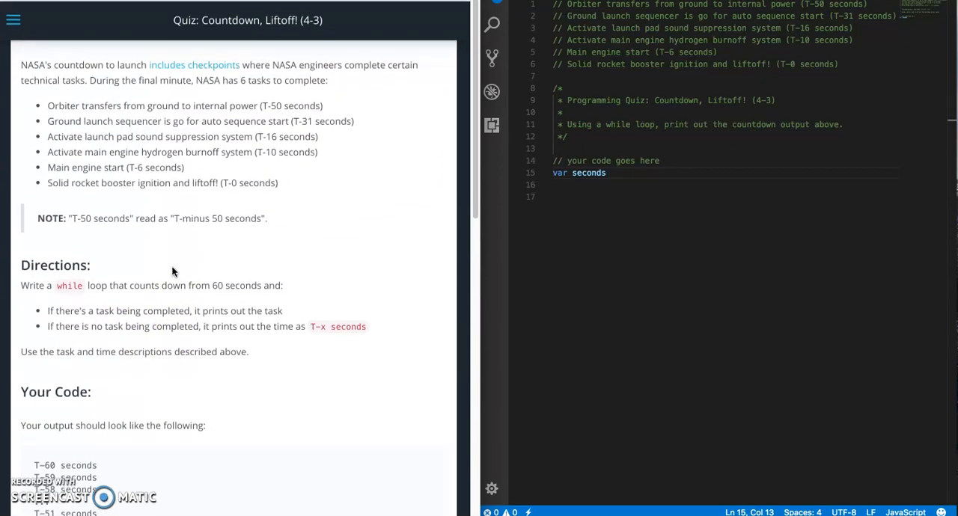
scroll("down", 3)
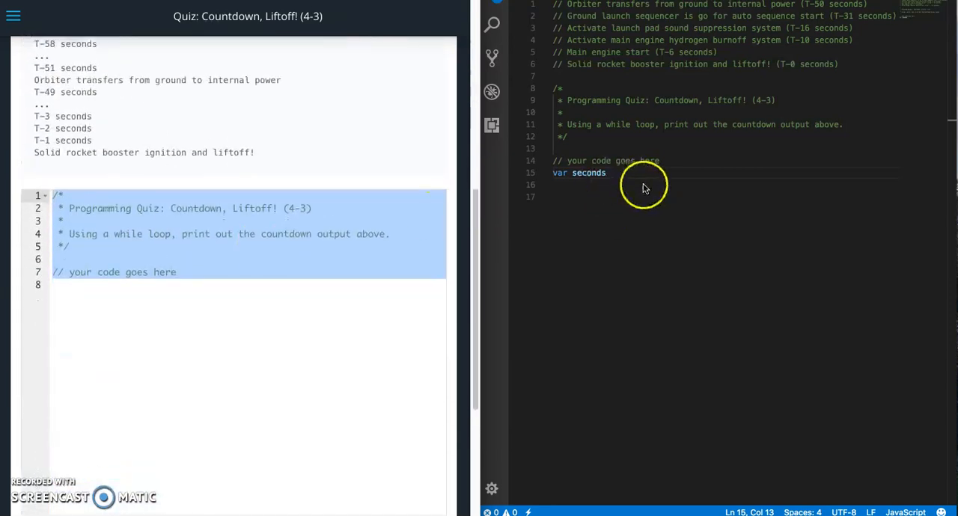
type("=")
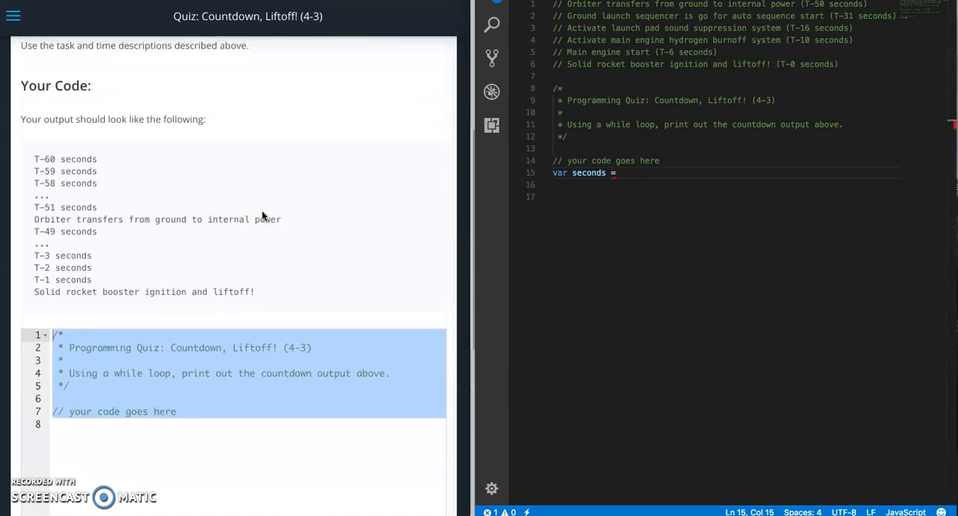
type("60;")
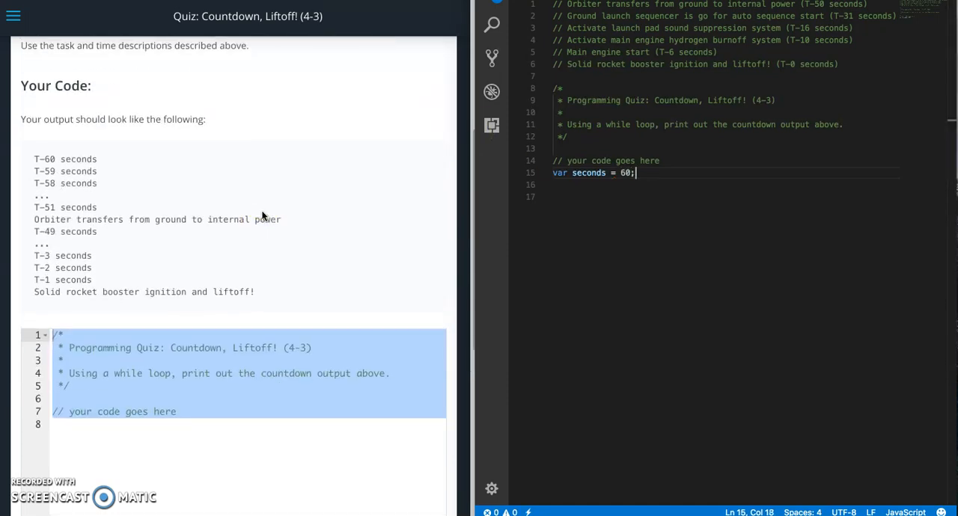
Write an empty while loop running as long as seconds >= 0
type("while (")
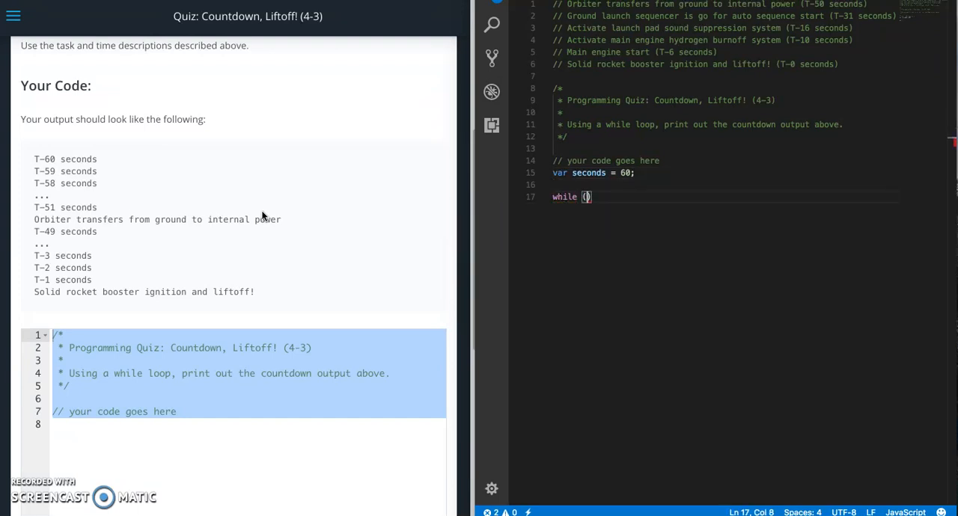
type("seconds")
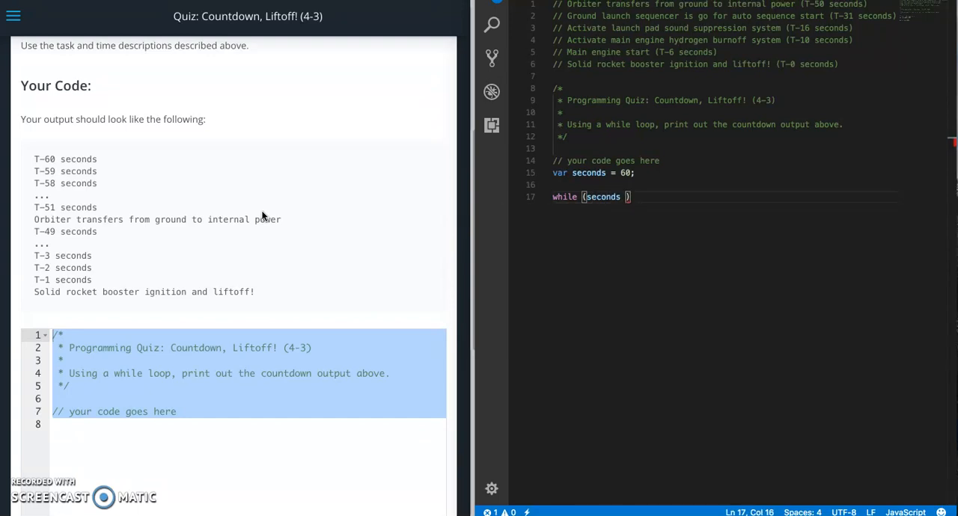
type(">=")
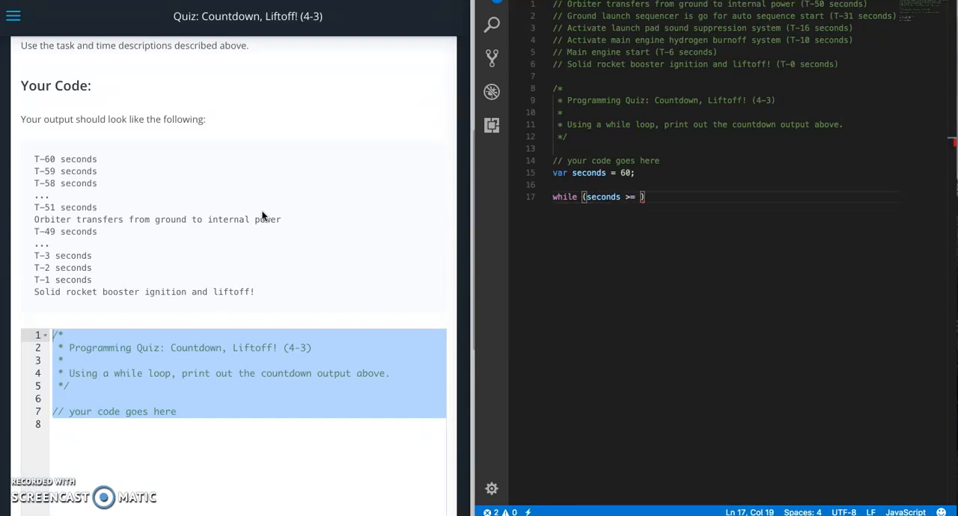
type("0")
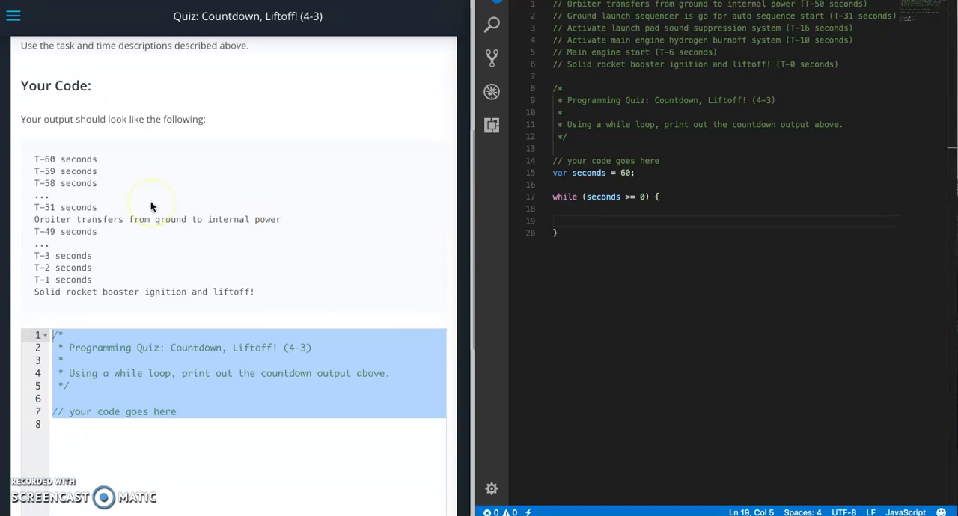
Log "T-" + seconds + ' seconds' inside the loop, leaving a blank line above it
type("console.log(")
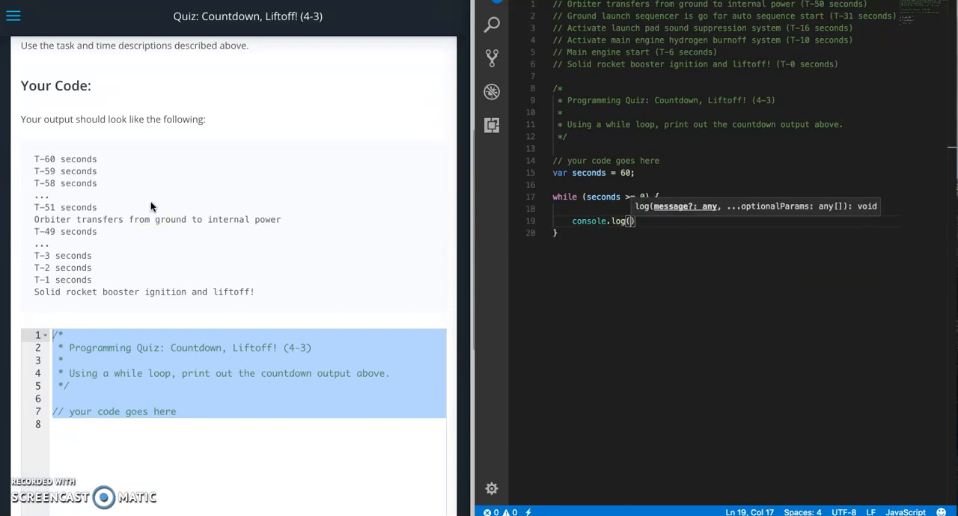
type("T\"")
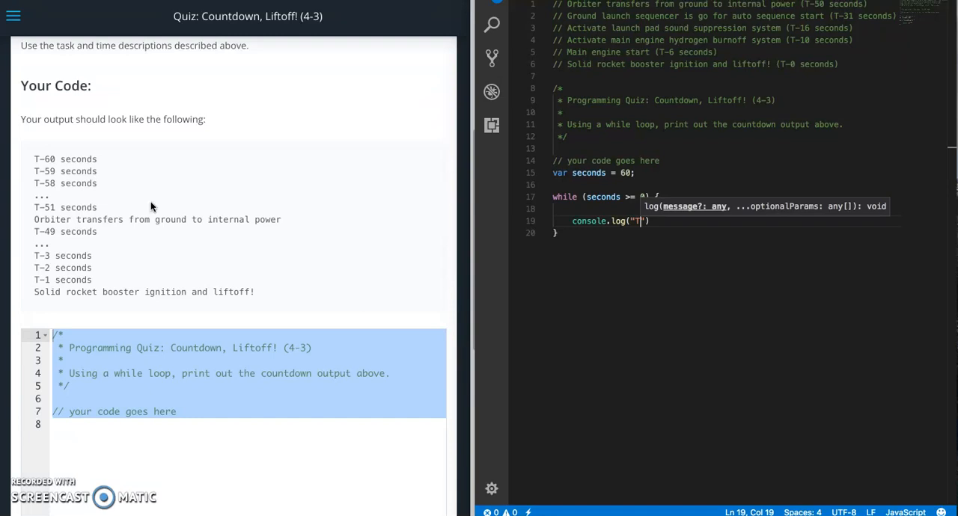
type("-\"")
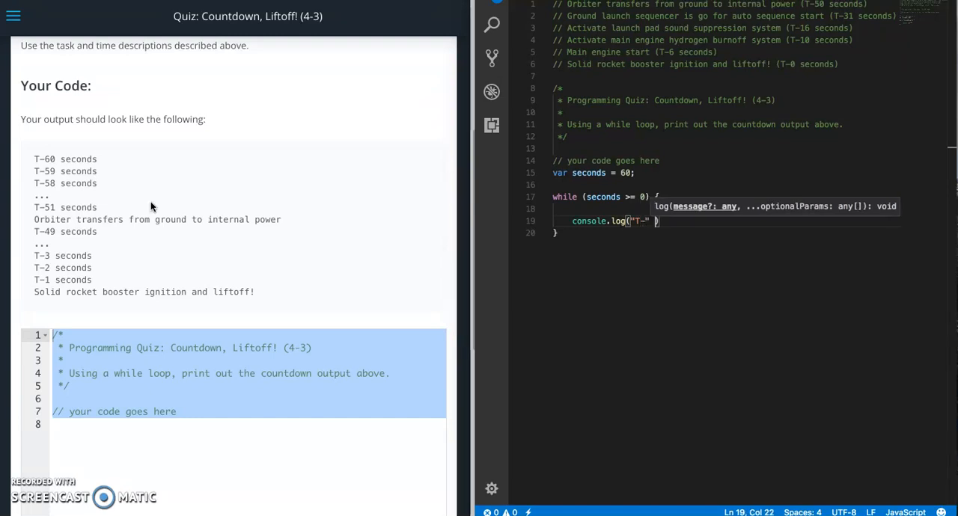
type("+")
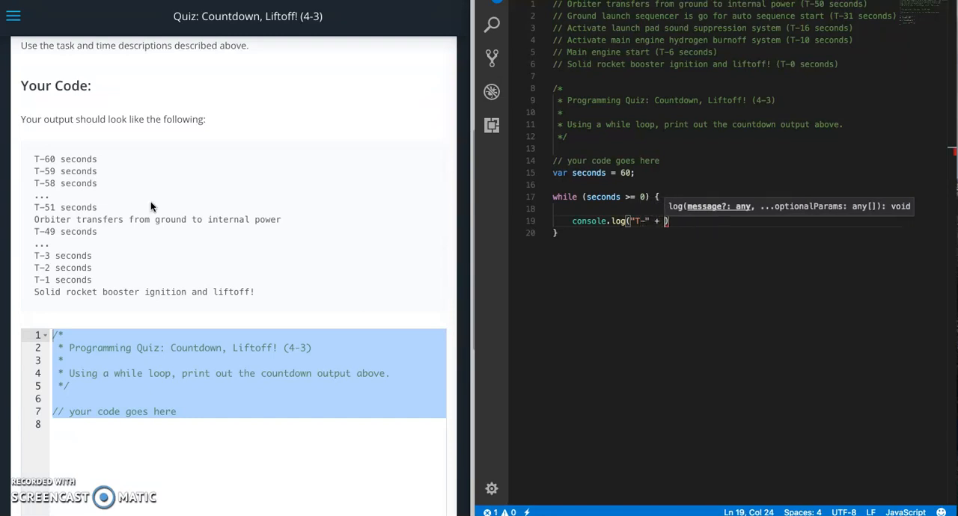
type("seconds")
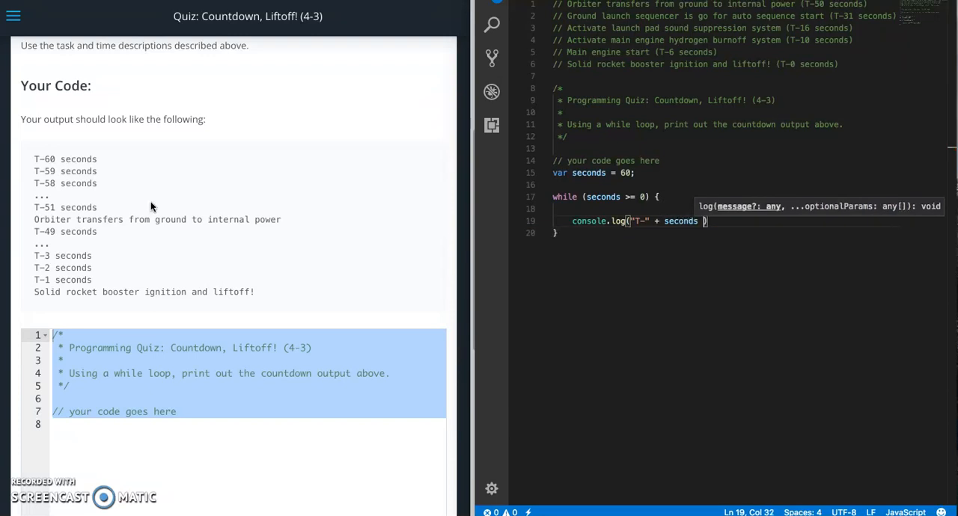
type("+ '")
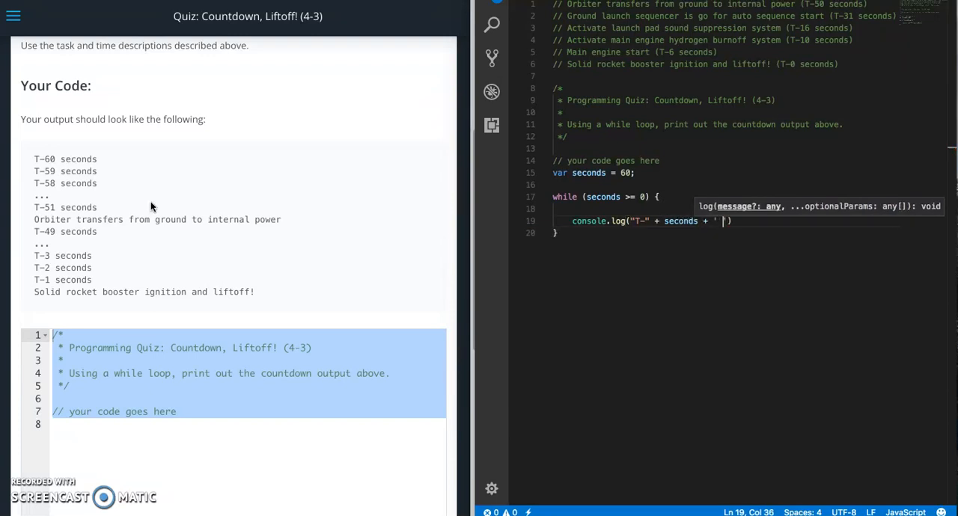
type("seconds")
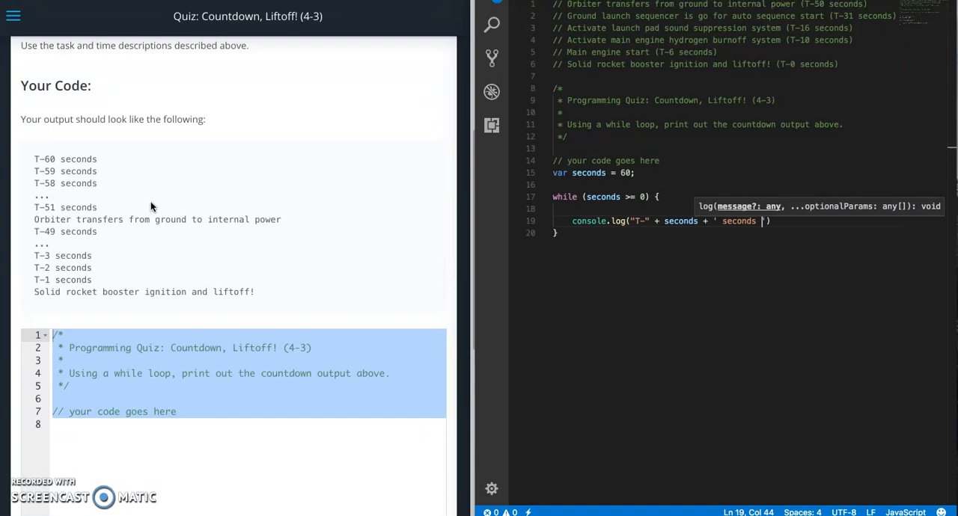
key("Backspace")
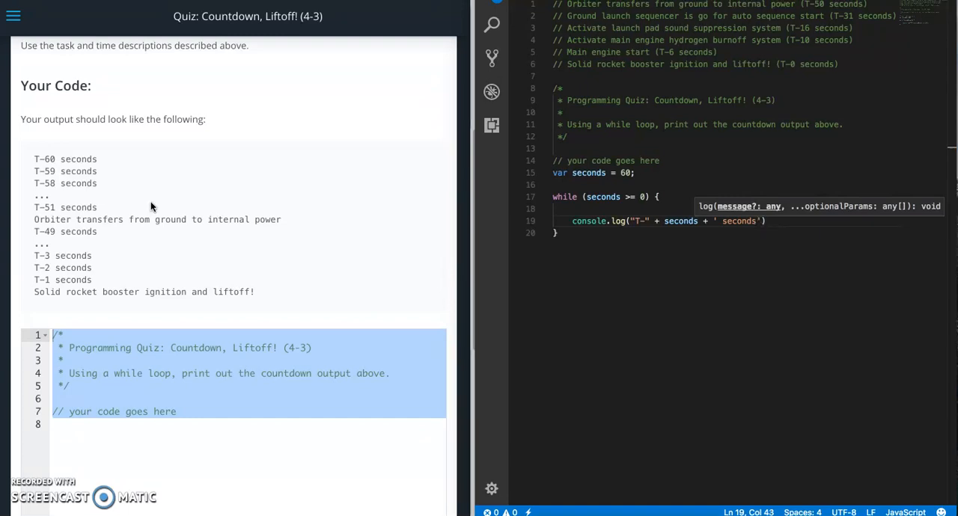
type(";")
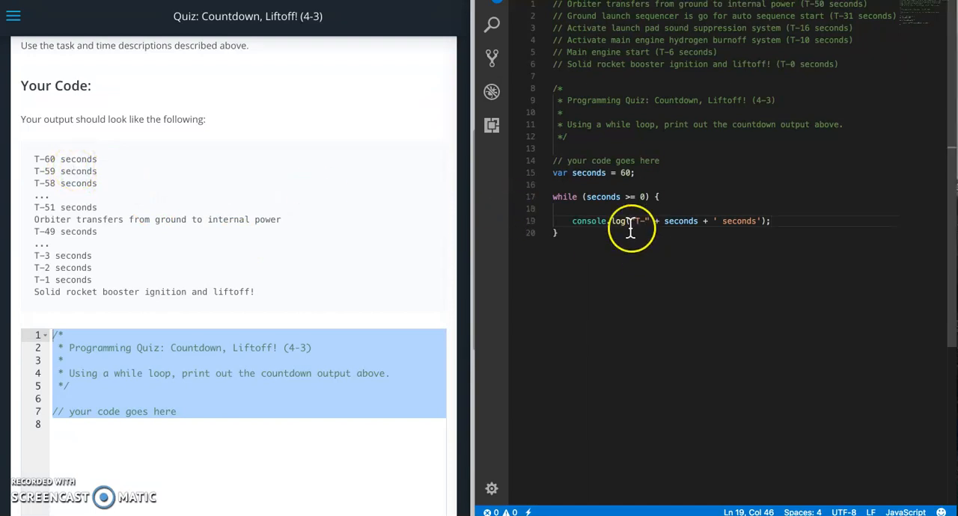
key("Enter")
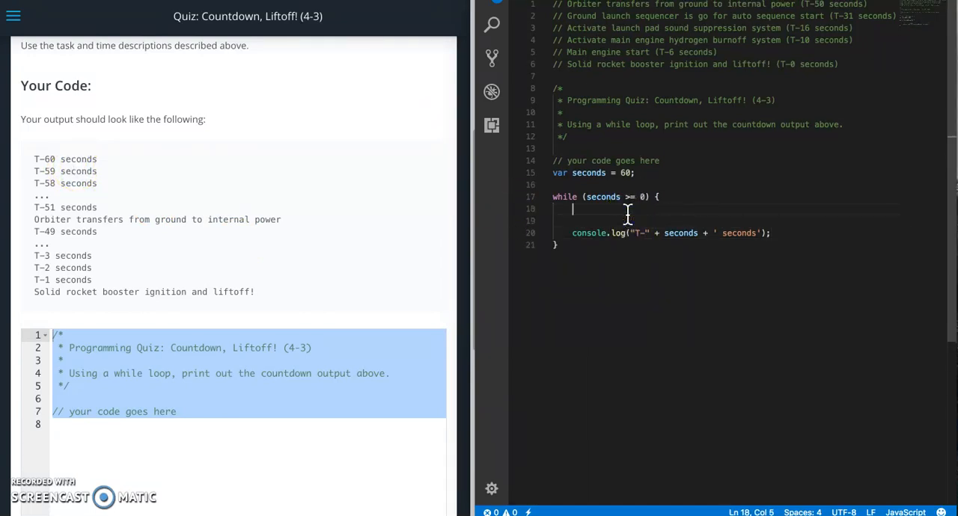
mouse_move(680, 9)
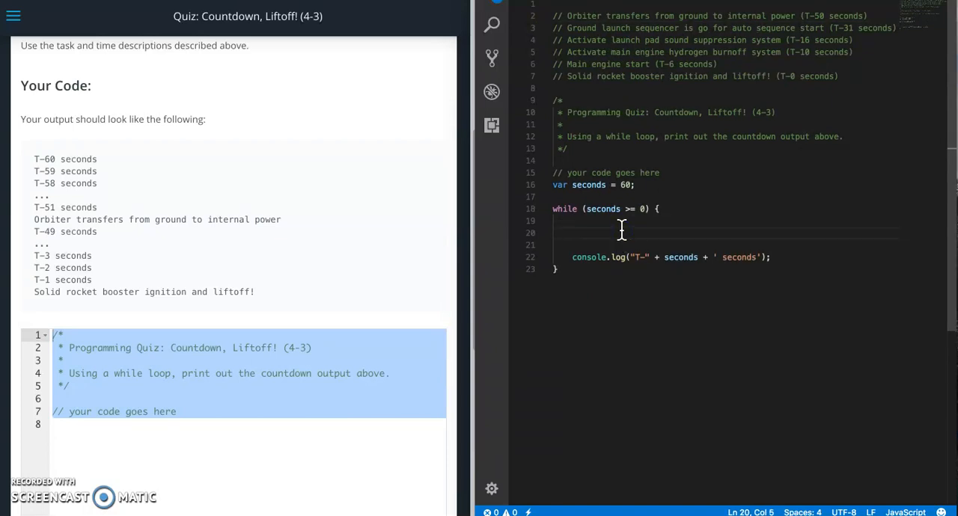
Add an if branch logging "Orbiter transfers from ground to internal power" at 50 seconds
type("if (seconds ===")
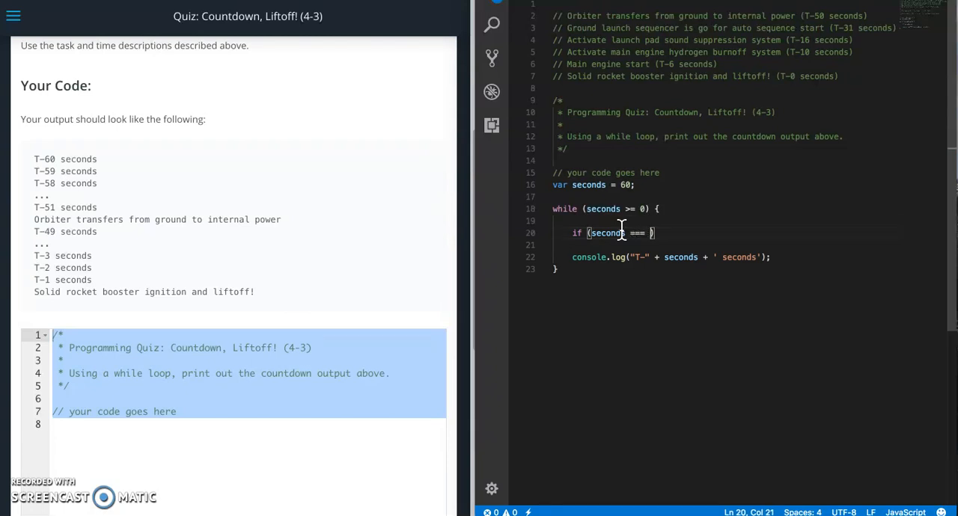
type("50")
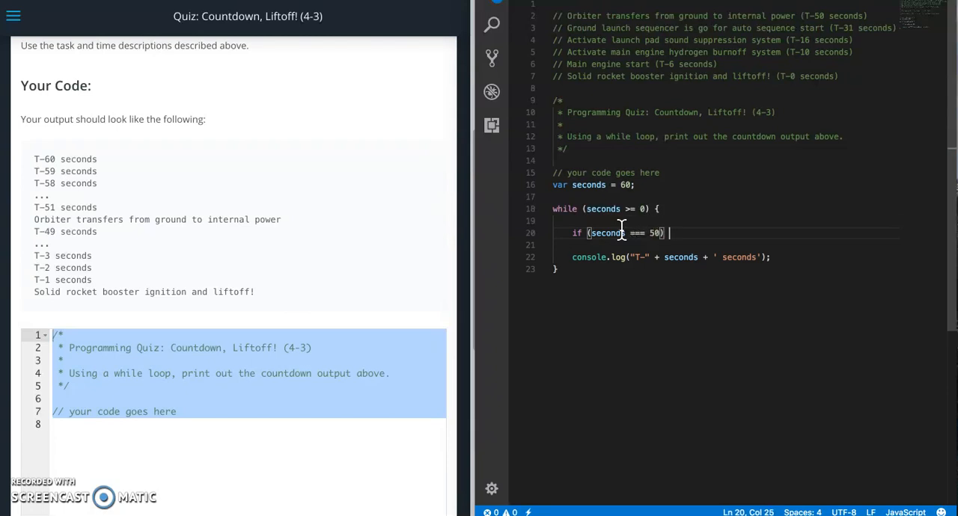
type("console.log")
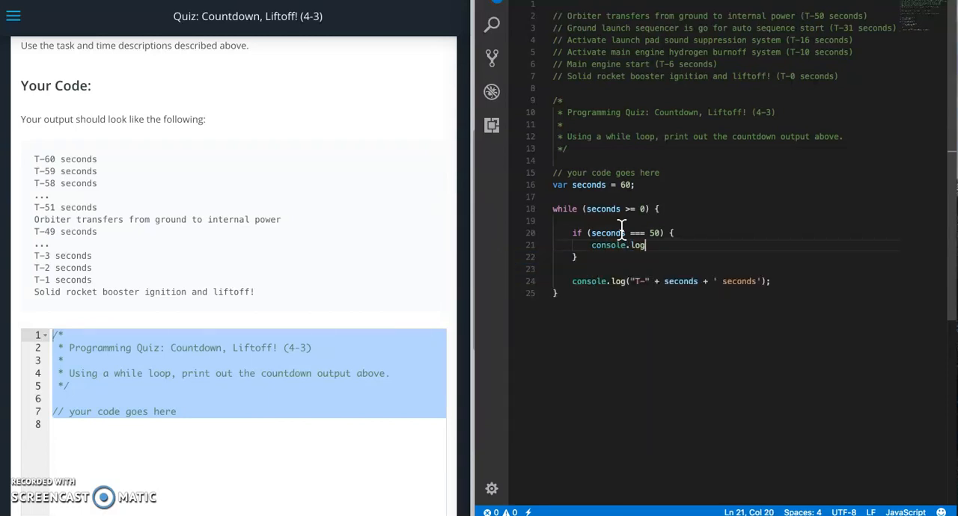
type("(")
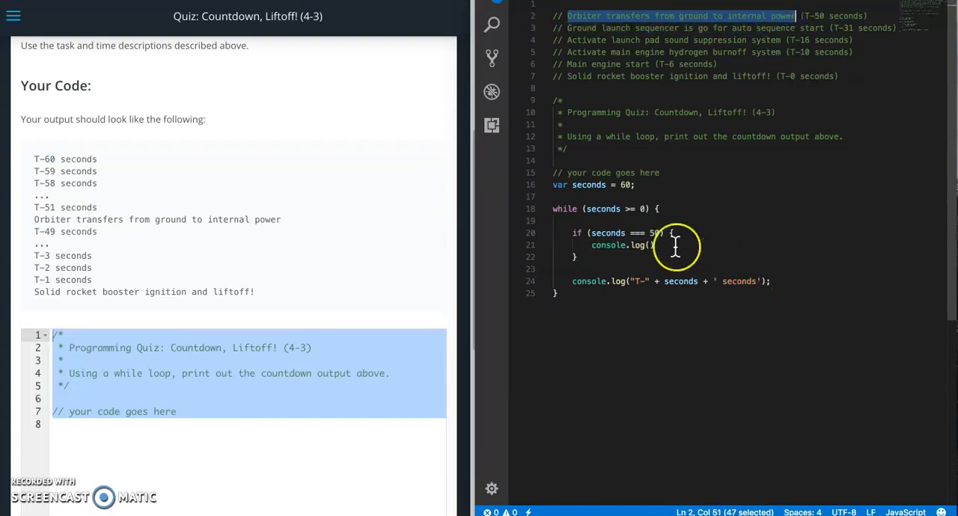
left_click(651, 245)
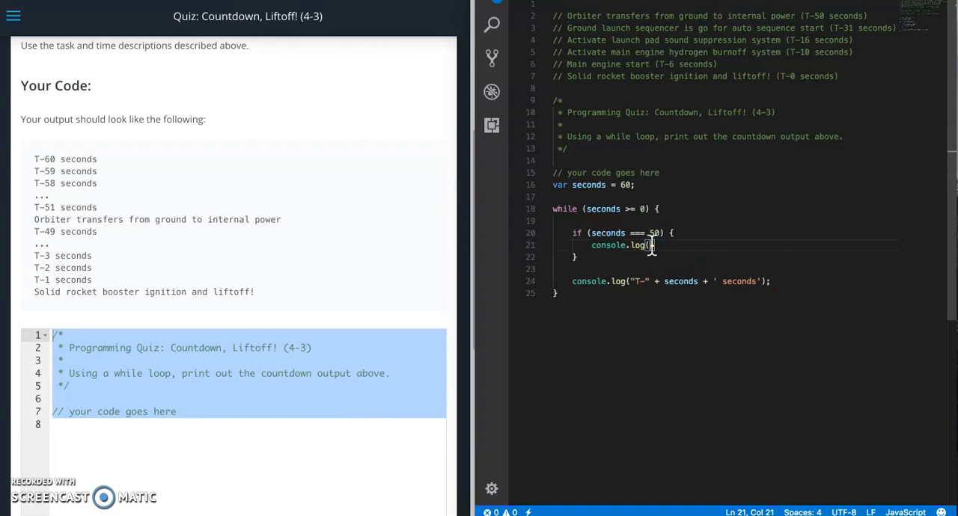
type("\"Orbiter transfers from ground to internal power\"")
left_click(724, 257)
type(" else if (")
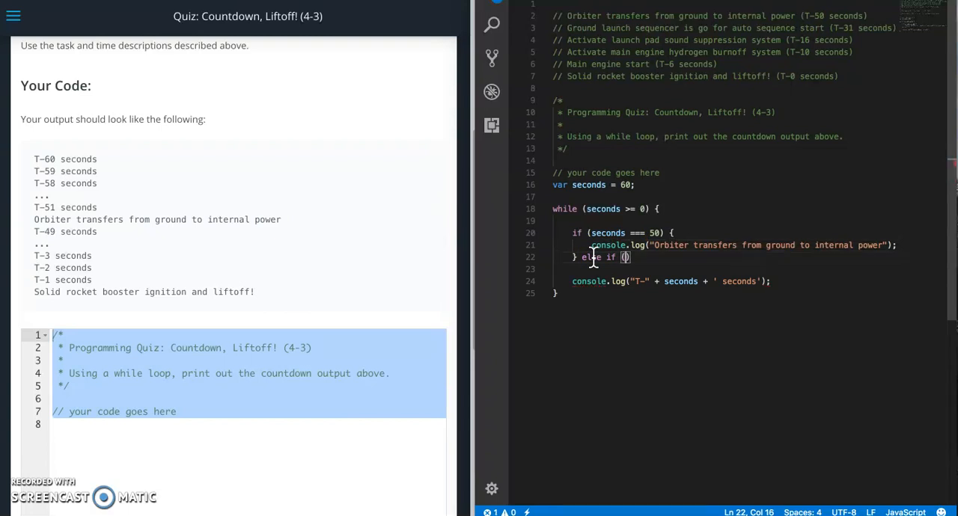
Add an else-if logging "Ground launch sequencer is go for auto sequence start" at 31 seconds
type("seconds ===")
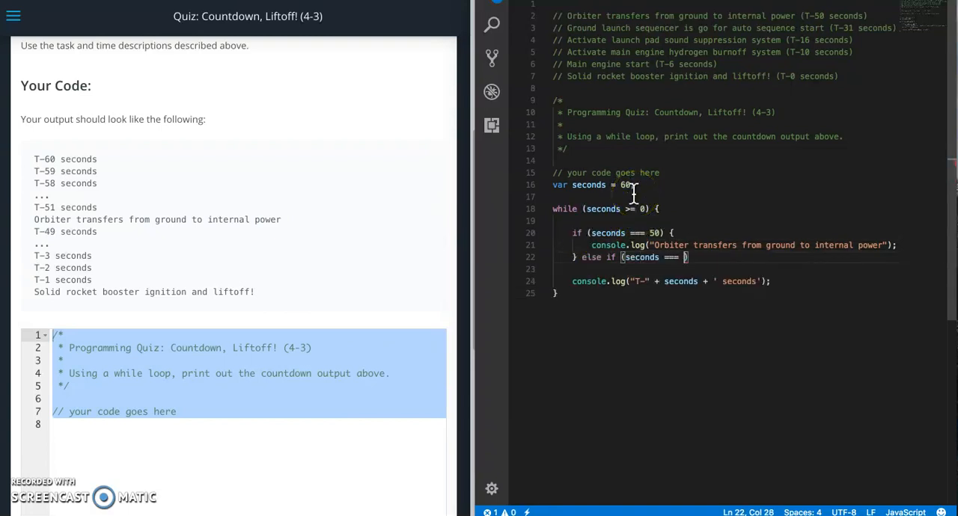
type("31")
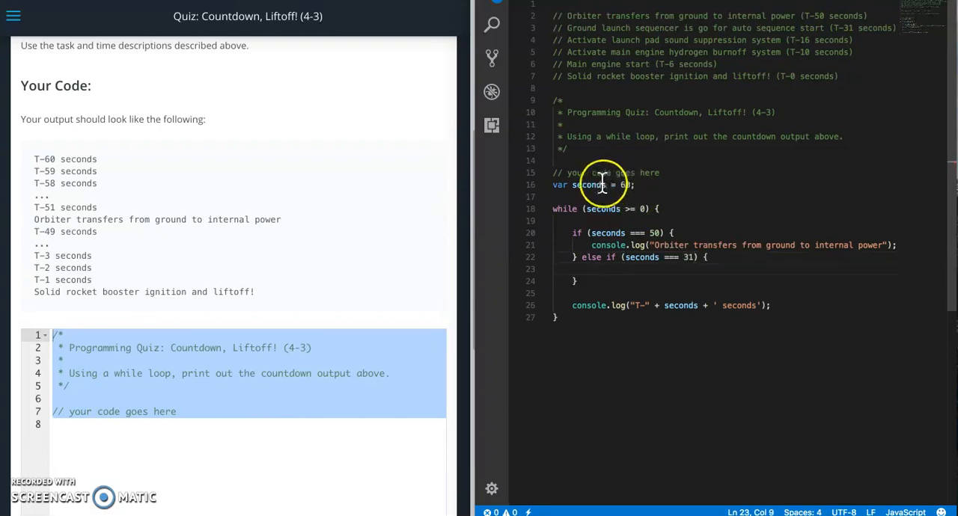
type("console.log(\"")
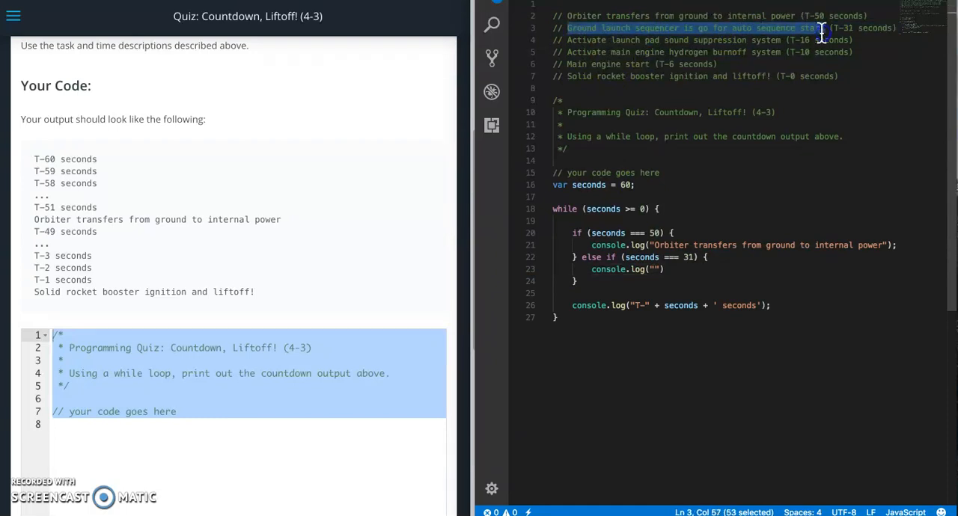
type("Ground launch sequencer is go for auto sequence start")
left_click(725, 281)
type(" else if (")
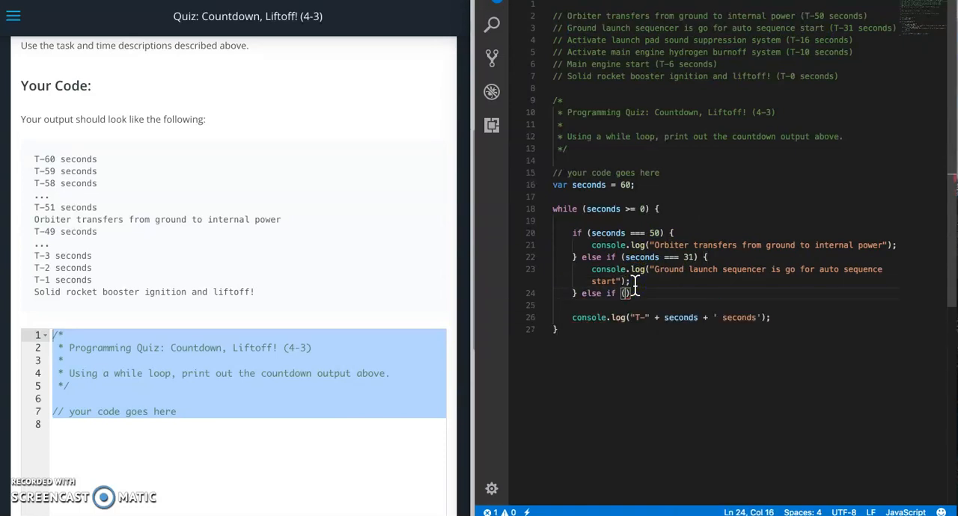
Add an else-if branch for 16 seconds with its console.log message
type("seconds ===")
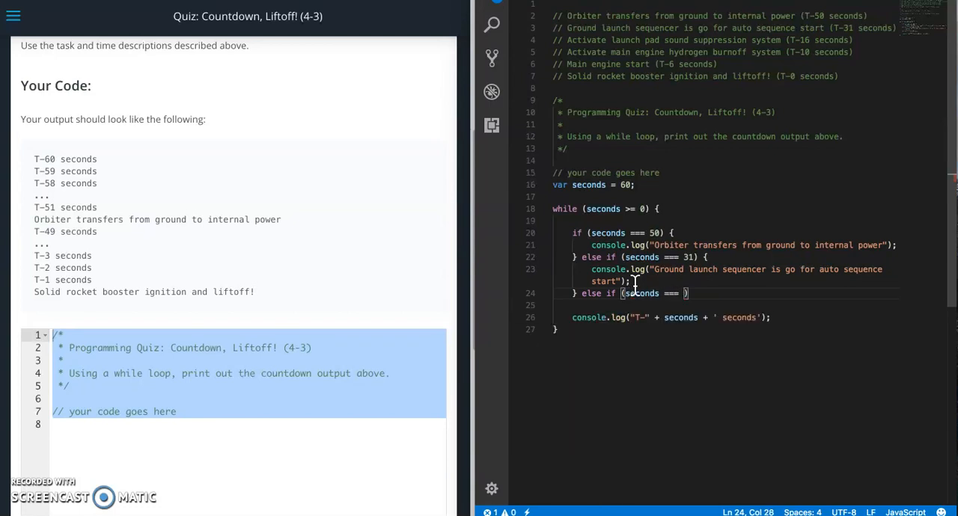
type("16)")
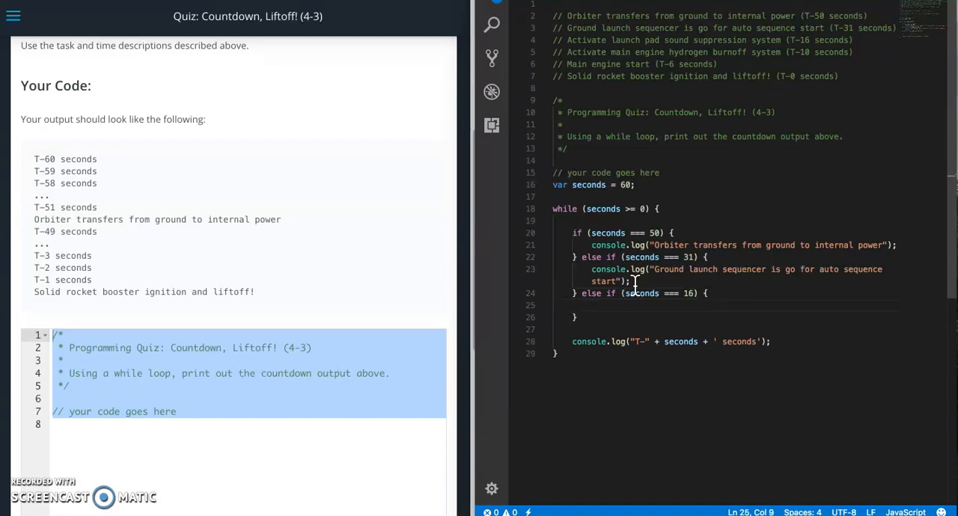
type("conss")
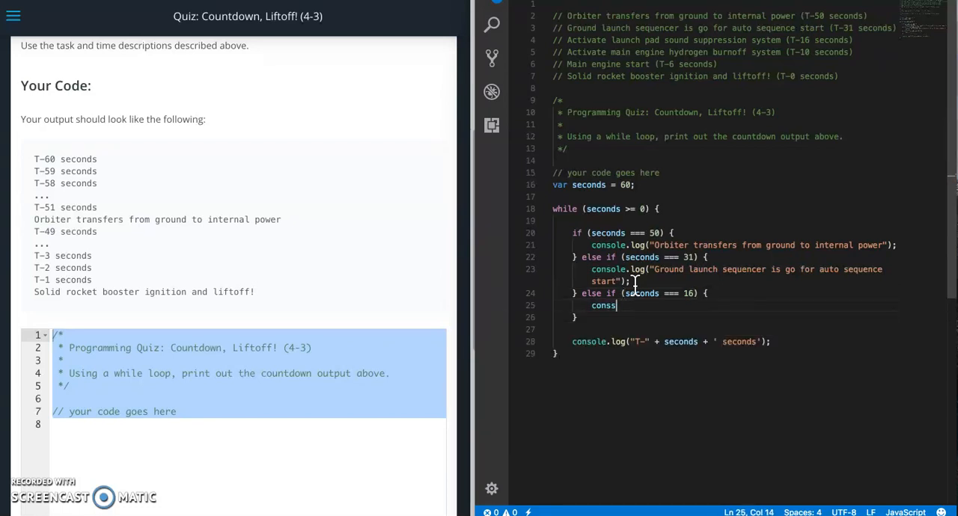
type("console.log()")
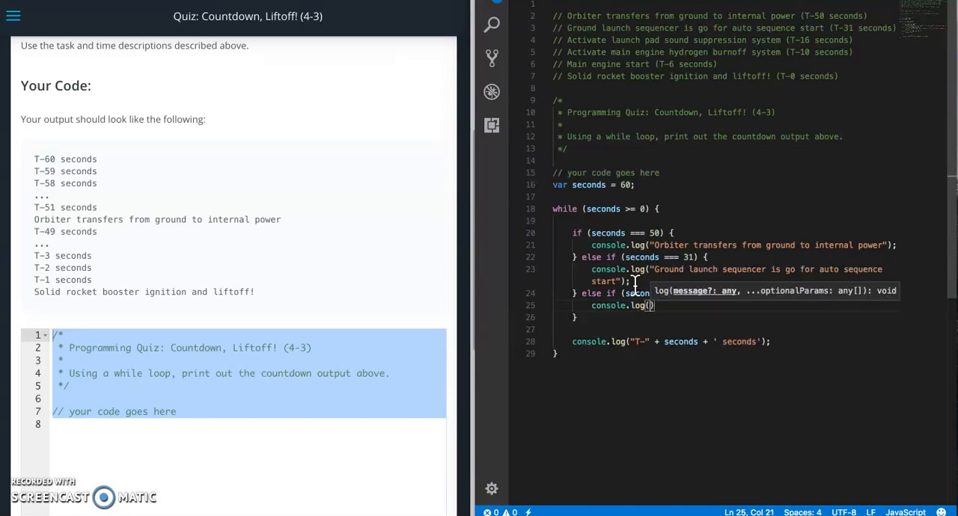
type("\"")
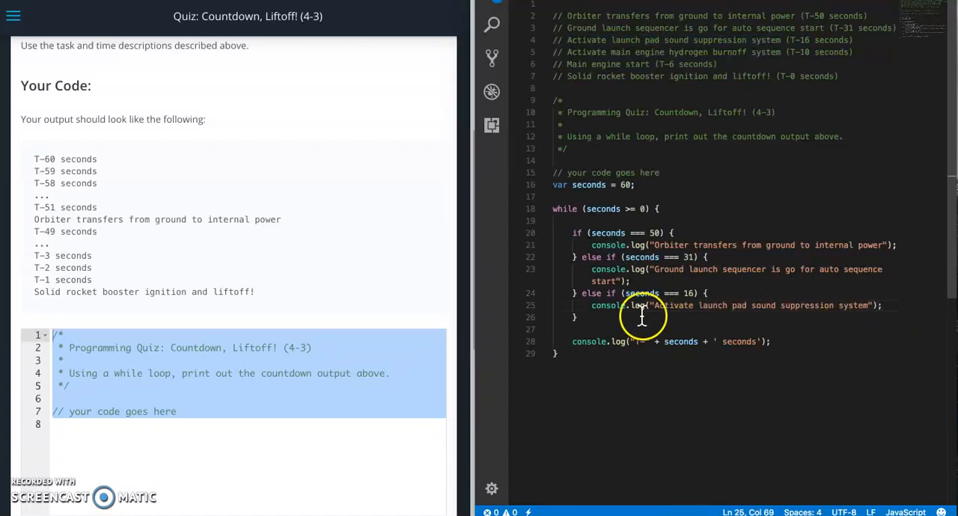
Add an else-if logging "Activate main engine hydrogen burnoff system" at 10 seconds
type("i")
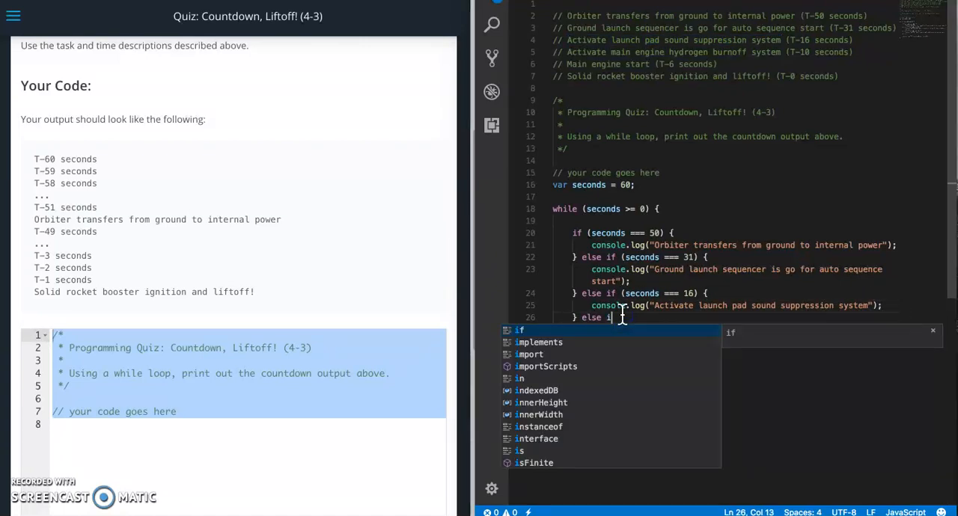
type("(seconds == )")
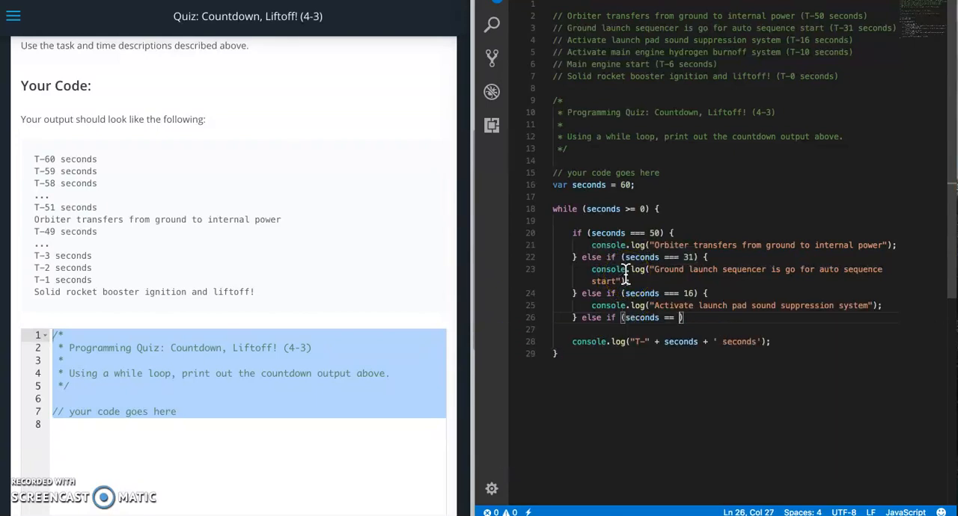
type("10) {")
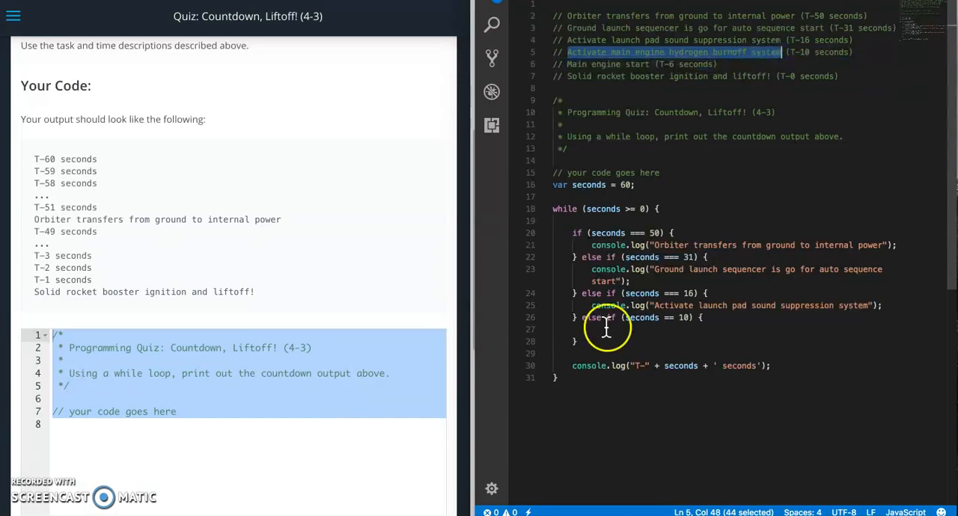
type("console.log")
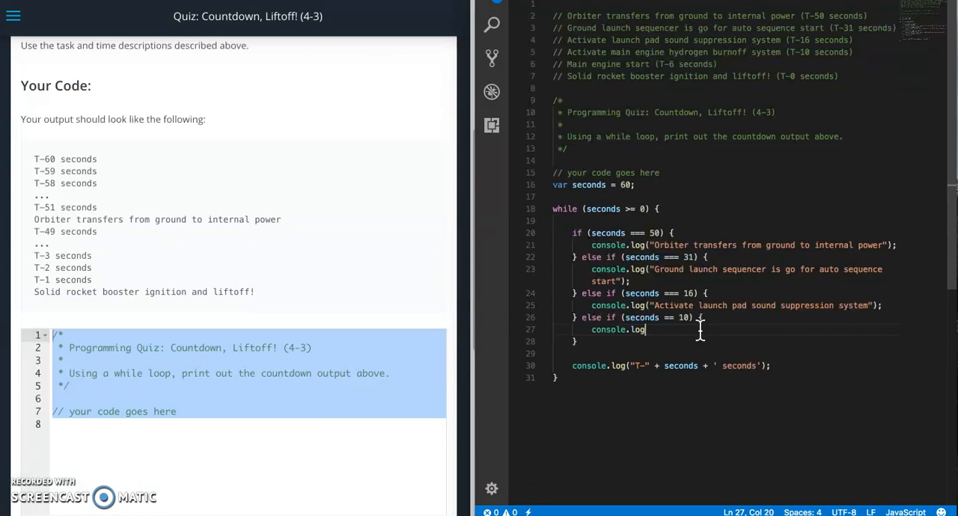
type("(\"Activate main engine hydrogen burnoff system\")")
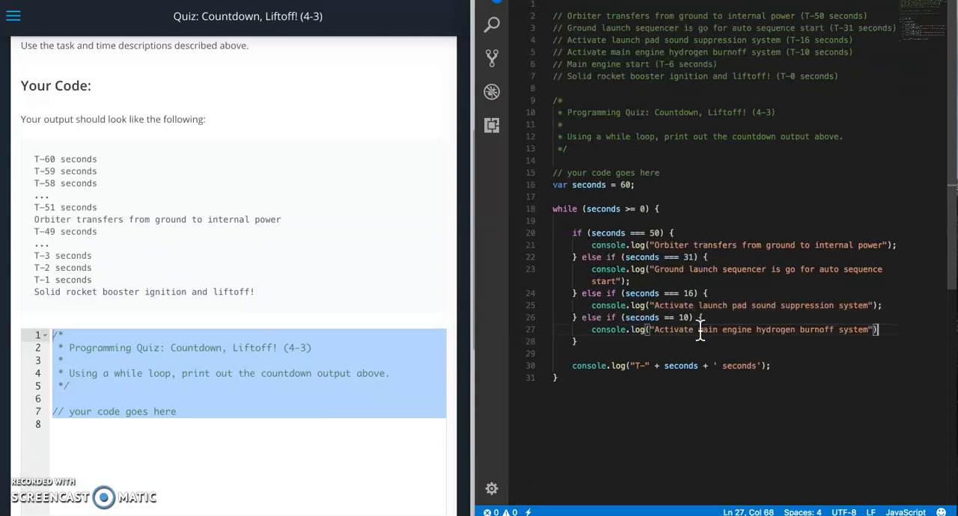
Add an else-if logging "Main engine start" at 6 seconds
type("else if (")
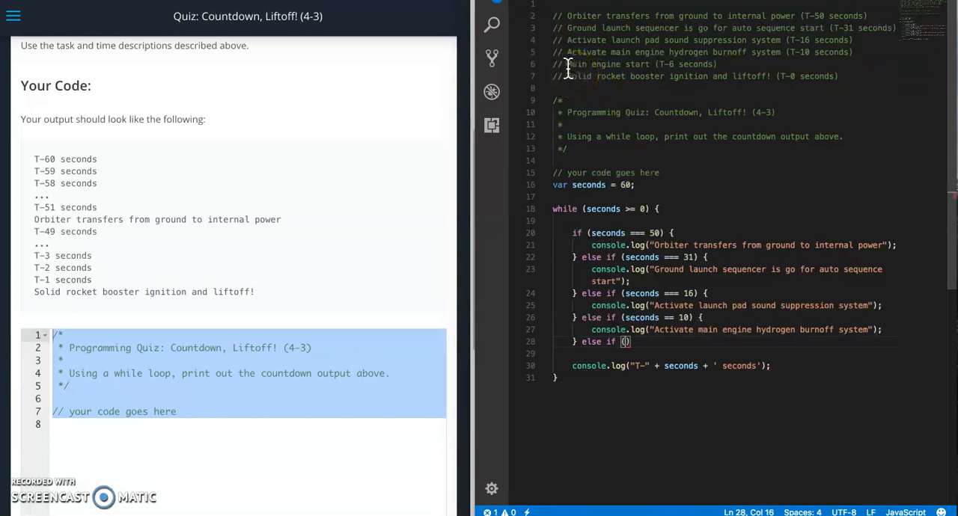
double_click(607, 63)
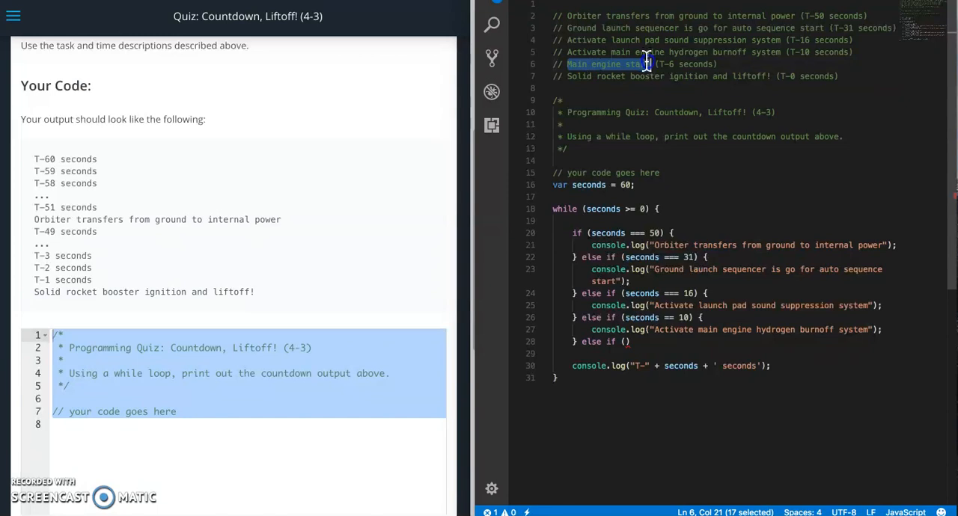
left_click(626, 341)
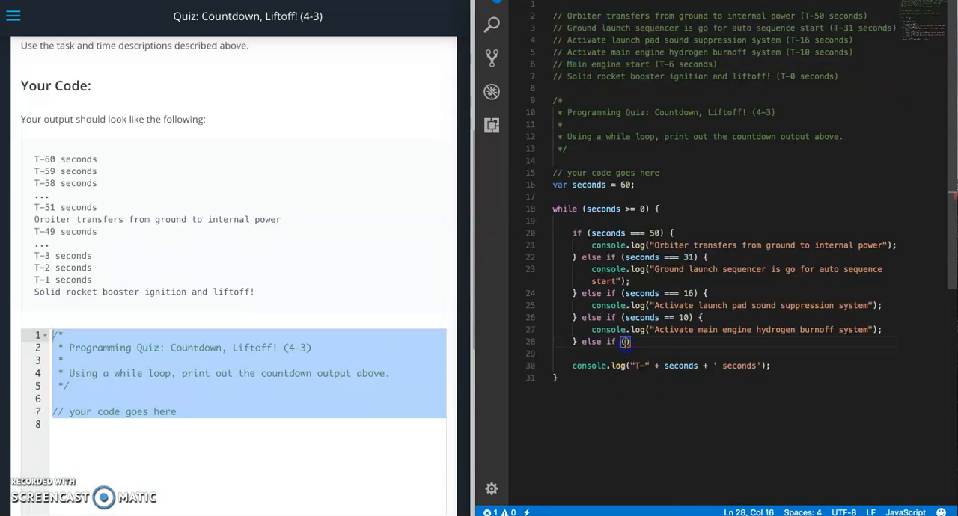
type("seconds ===")
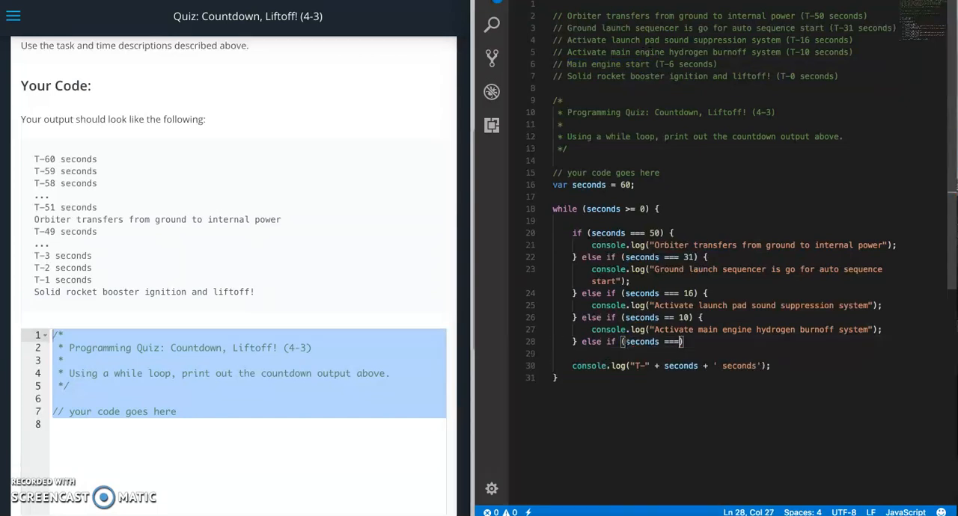
type("6) {")
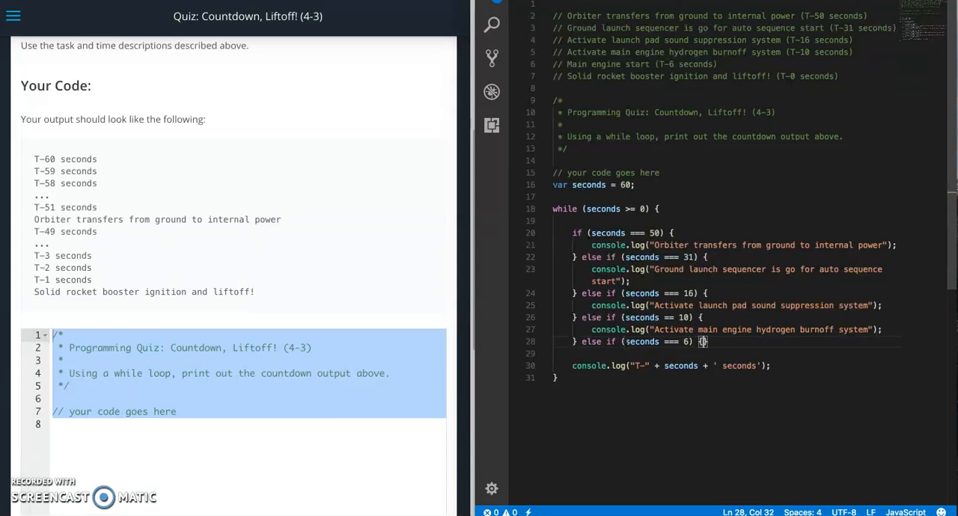
type("confirm")
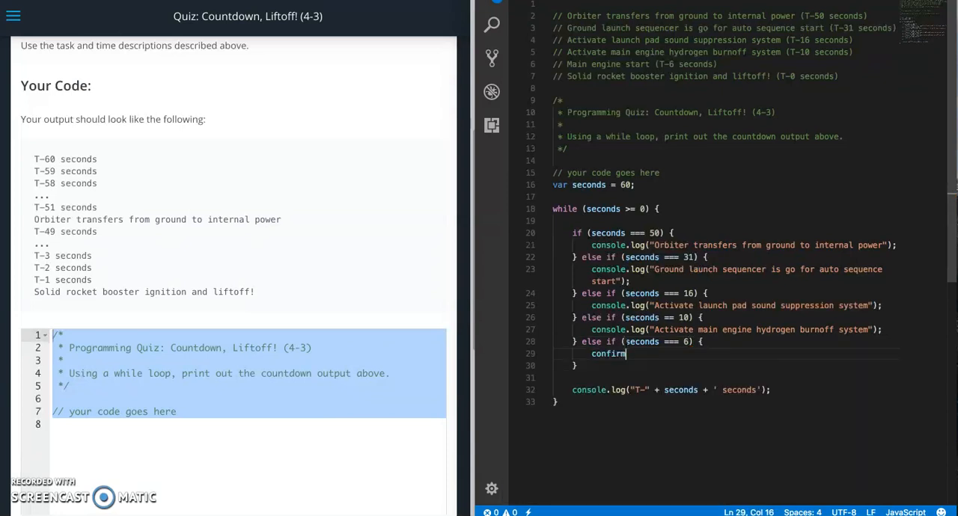
type(".log()")
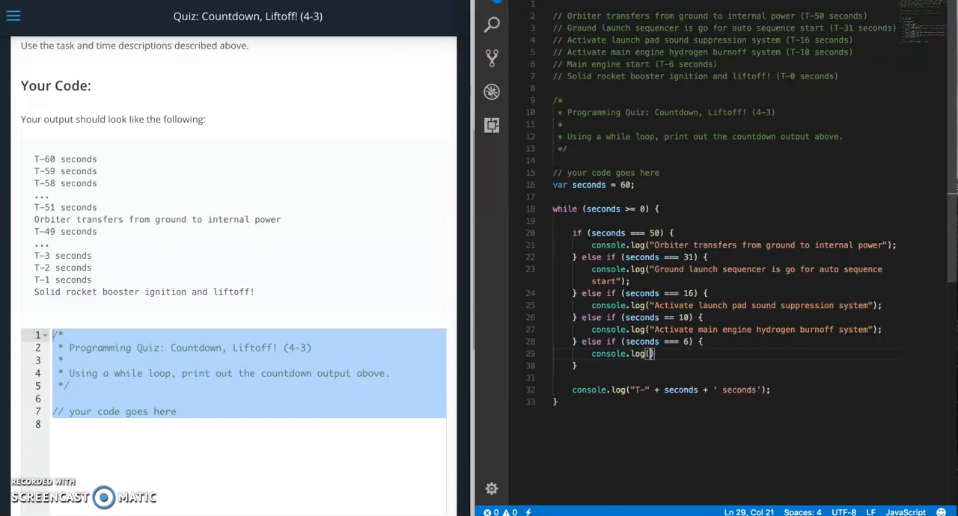
type("\"Main engine start\"")
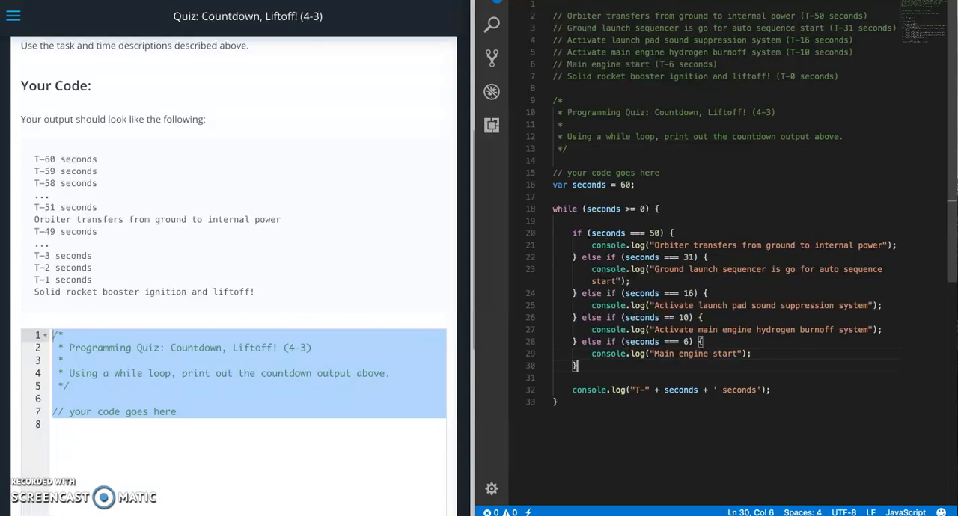
Add an else-if logging the liftoff message at 0 and an else for the plain countdown, then paste the loop into the quiz
type("} else if")
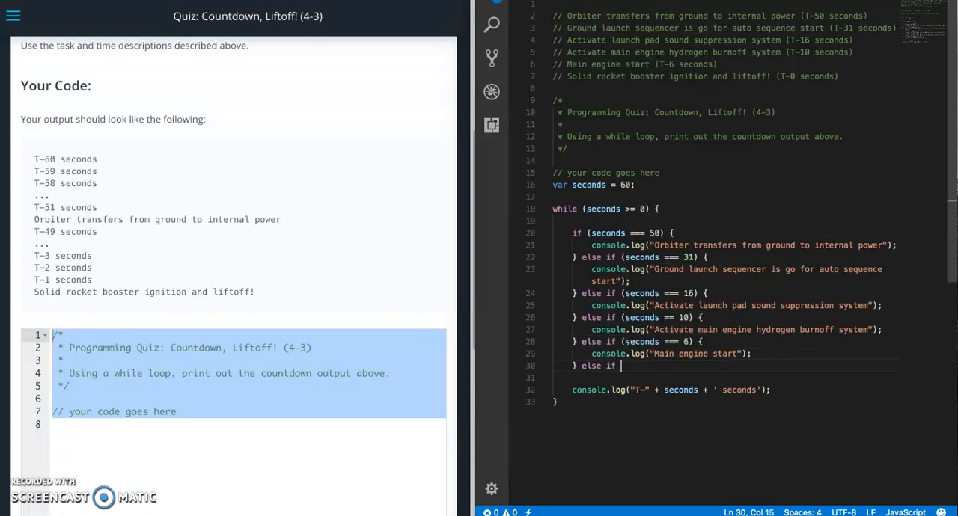
type("(seconds)")
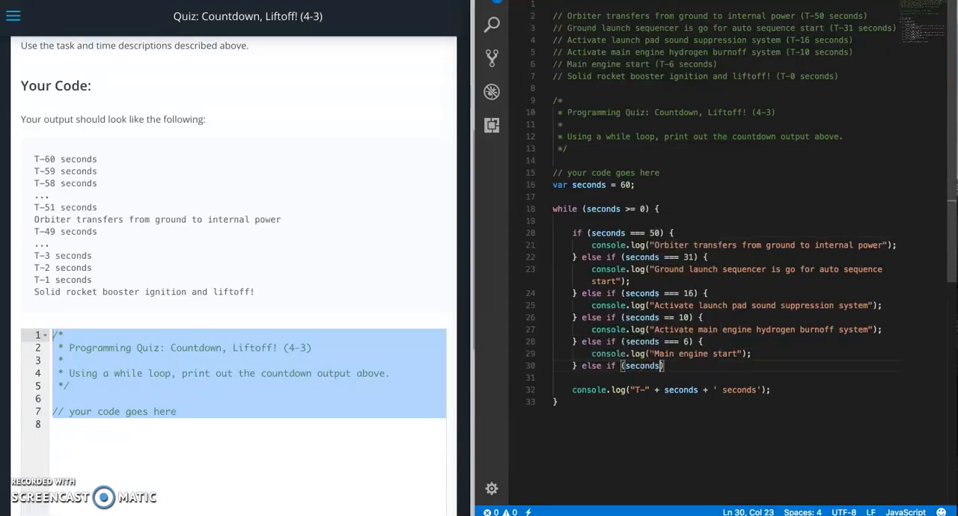
type("=== 0")
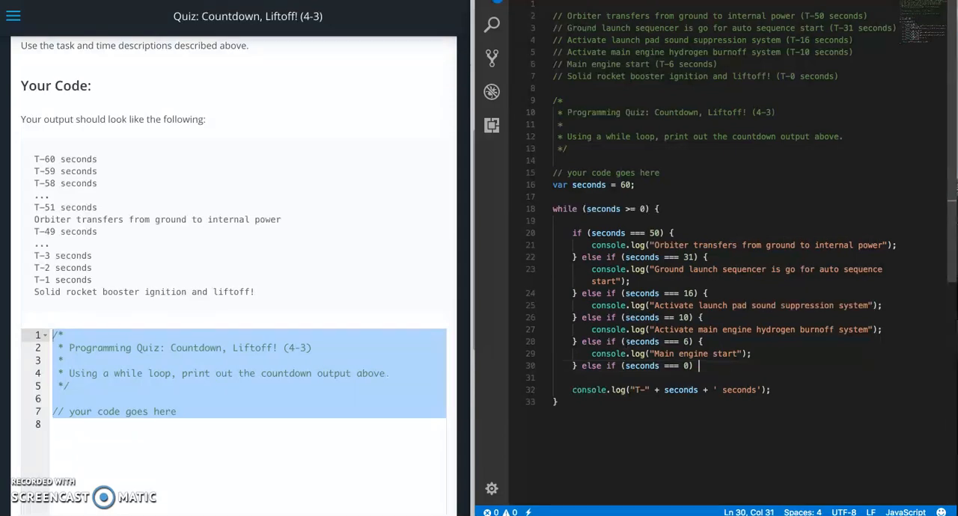
type(" {")
key("enter")
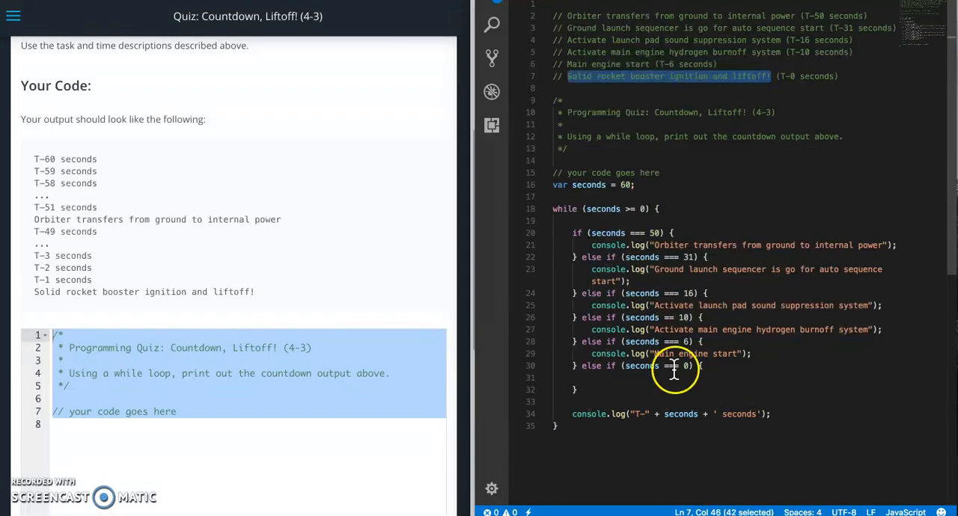
type("confirm")
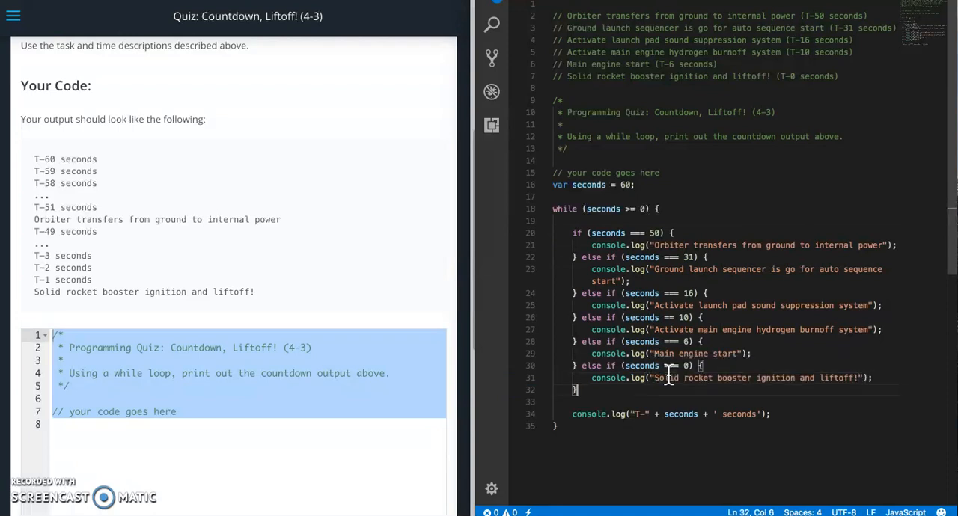
type("else {")
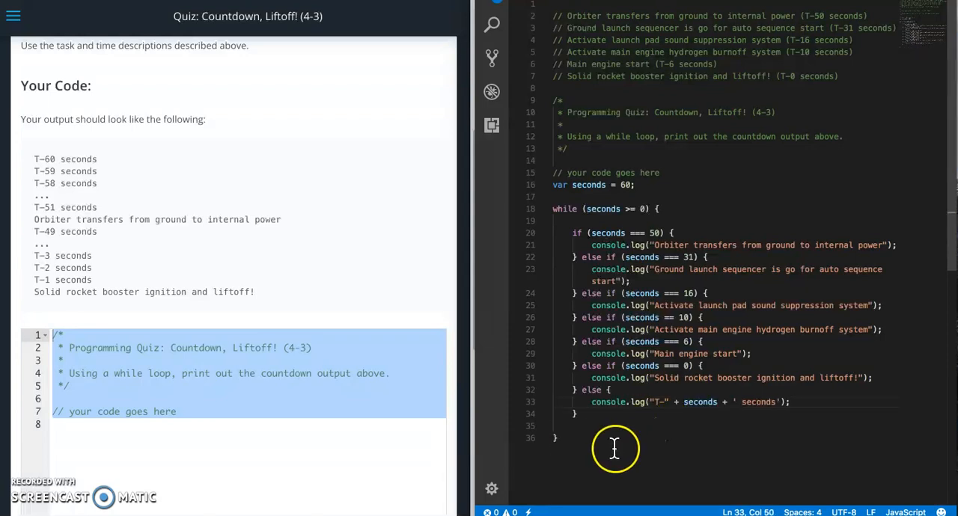
right_click(786, 232)
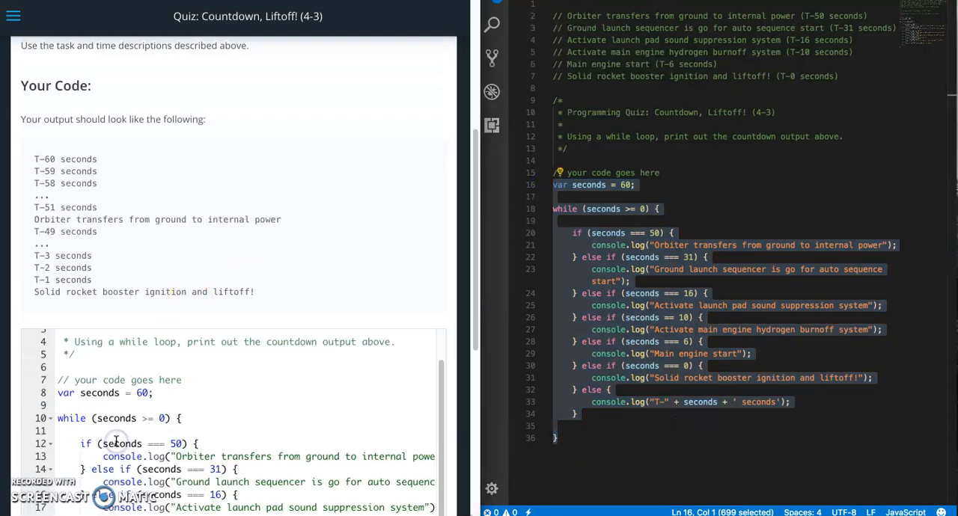
After the run reported too much output, add seconds--; at the end of the loop body
scroll("down", 3)
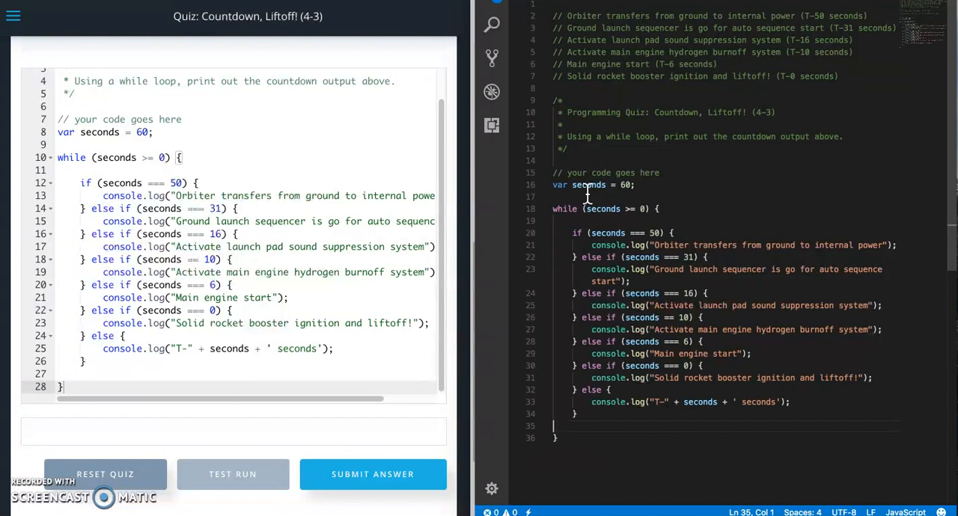
type("seconds")
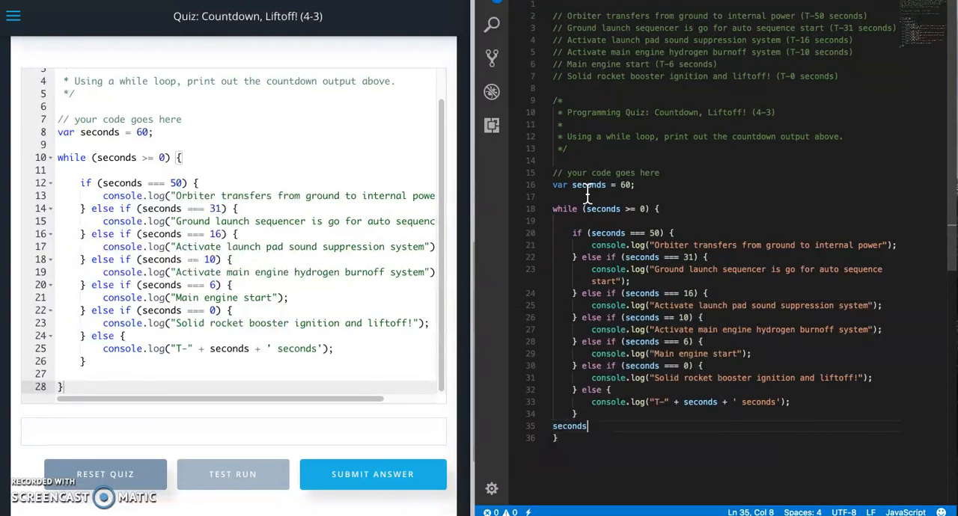
left_click(234, 473)
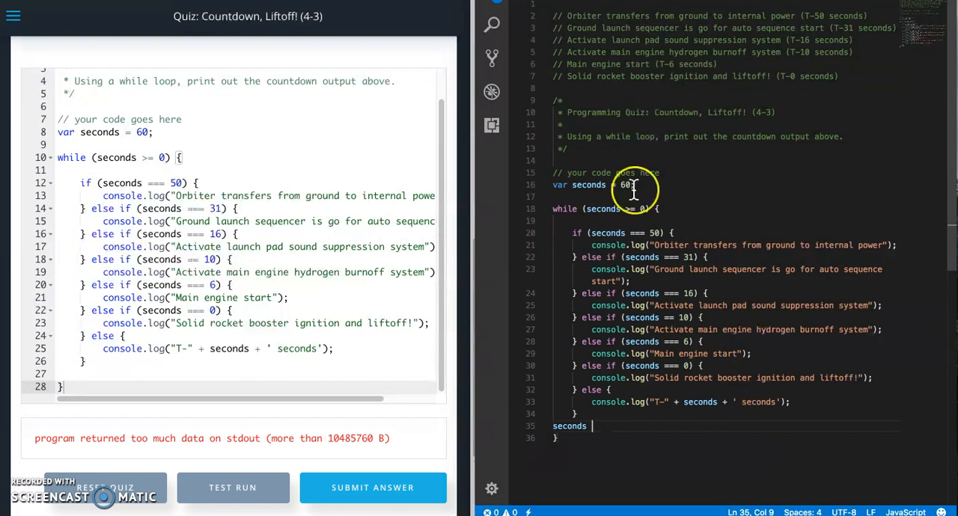
type("--")
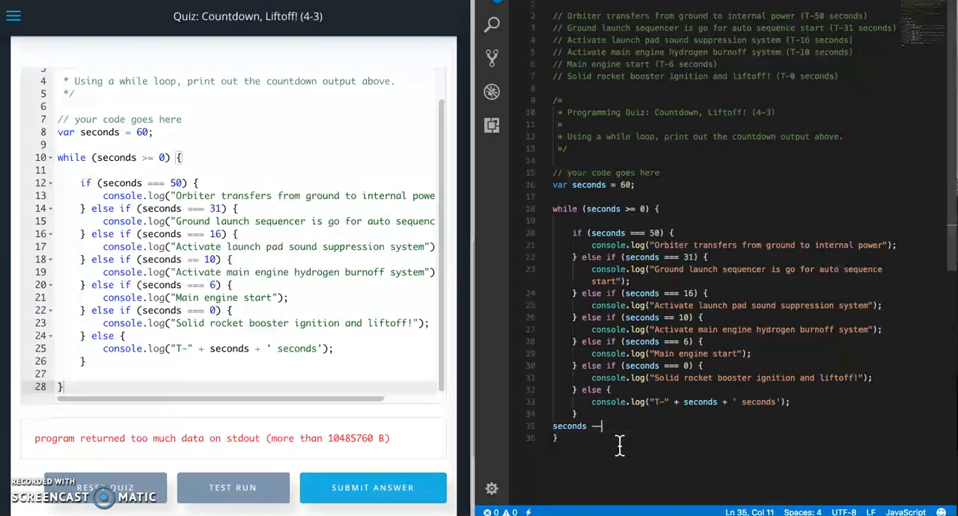
type(";")
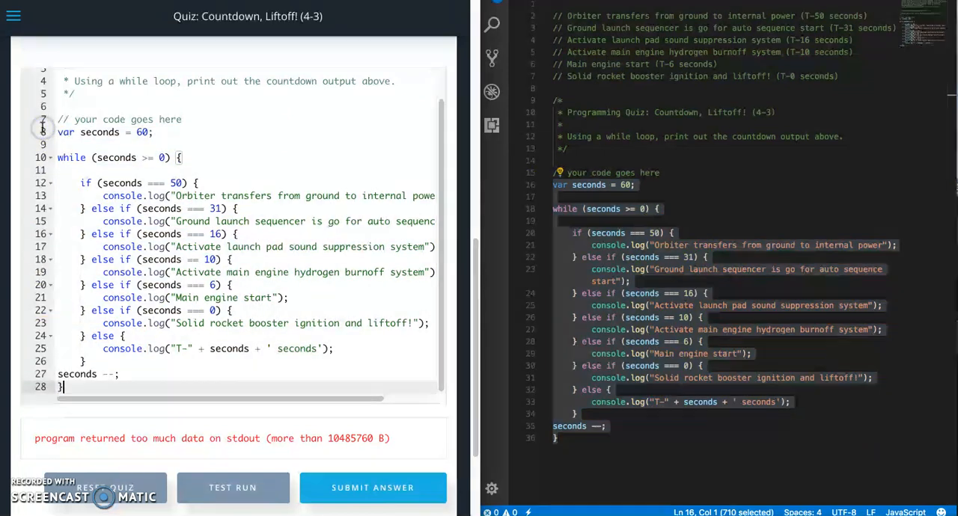
Test run the loop and review the full countdown output to liftoff
scroll("down", 3)
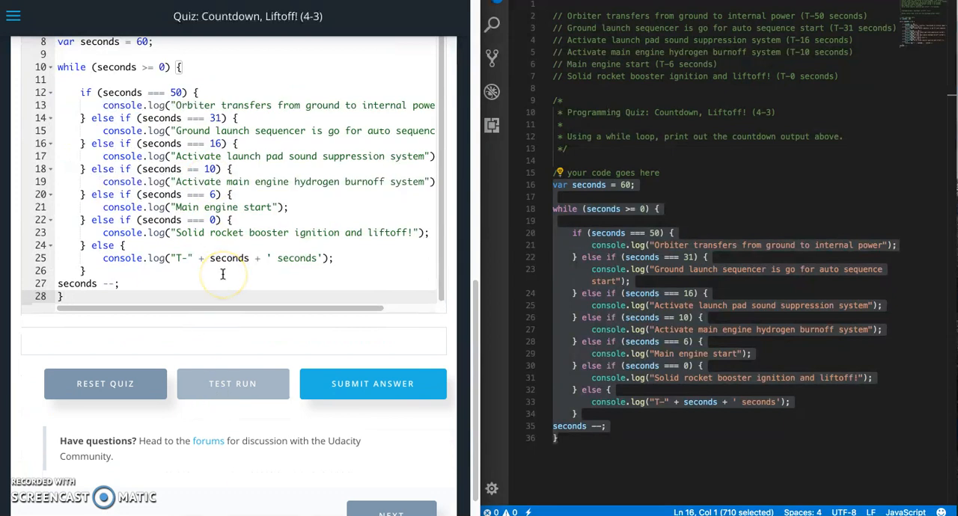
left_click(233, 383)
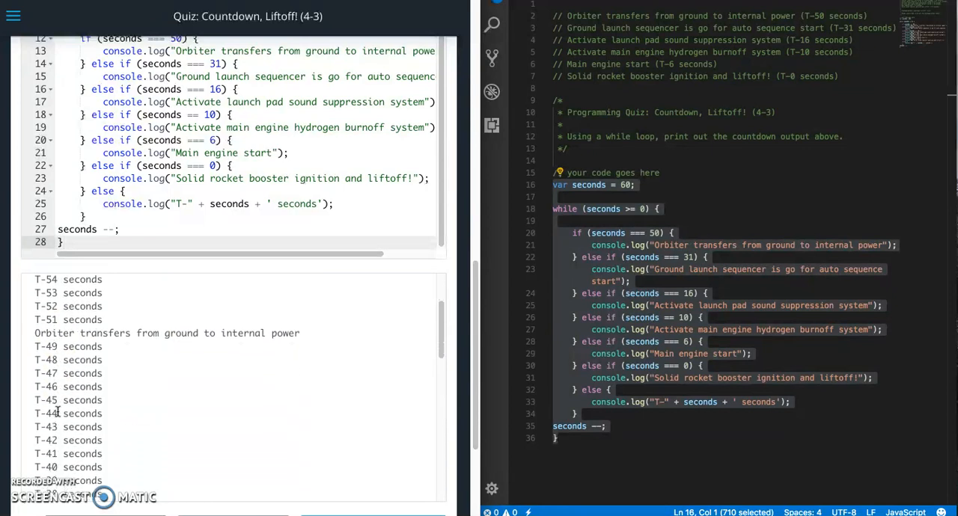
scroll("down", 3)
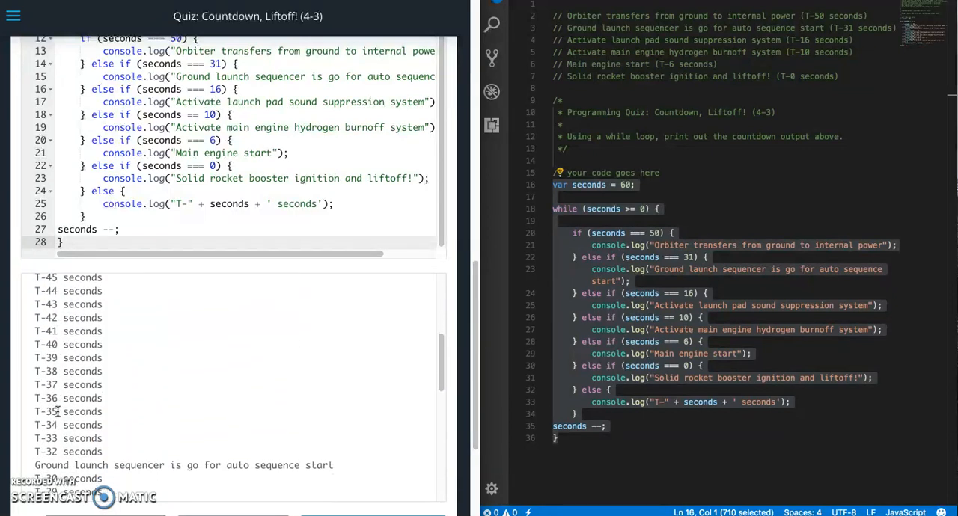
scroll("down", 3)
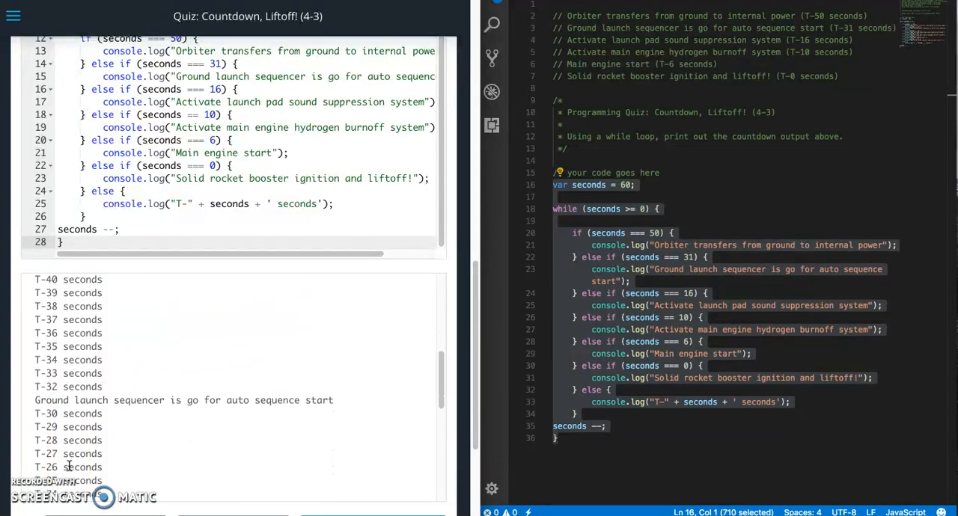
scroll("down", 3)
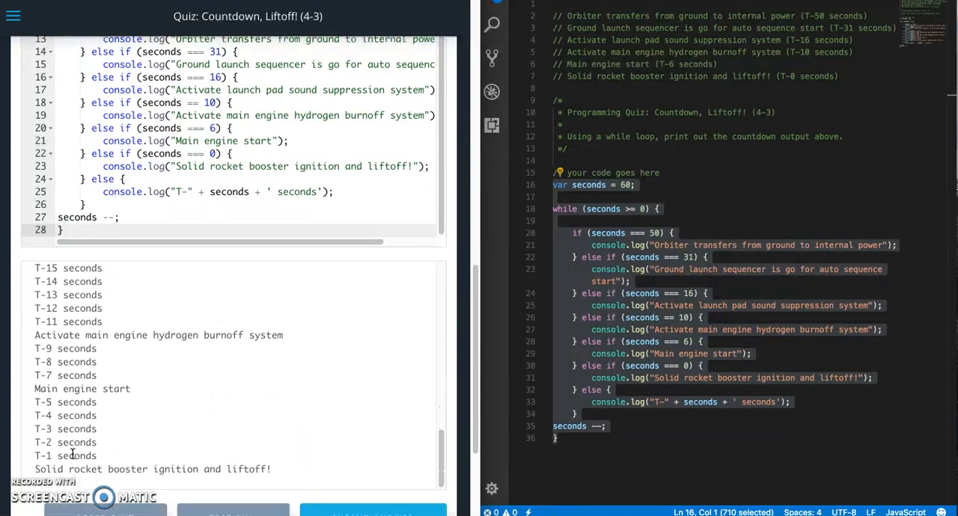
scroll("down", 3)
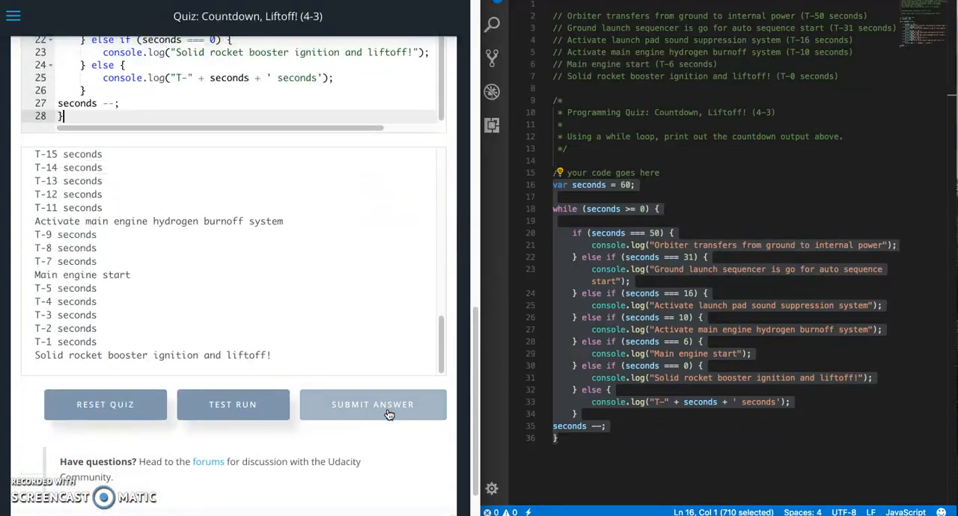
Submit the answer, passing all quiz tests, and dismiss the feedback
left_click(371, 404)
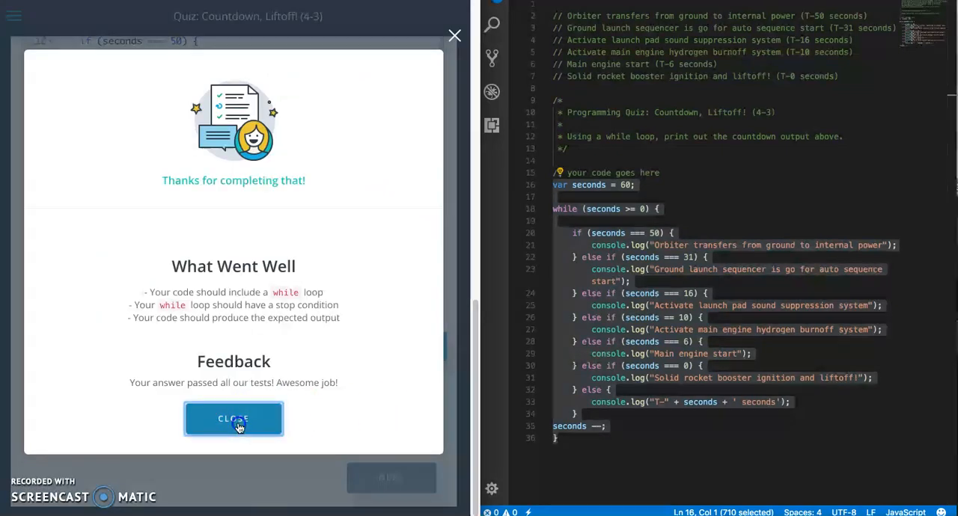
left_click(234, 419)
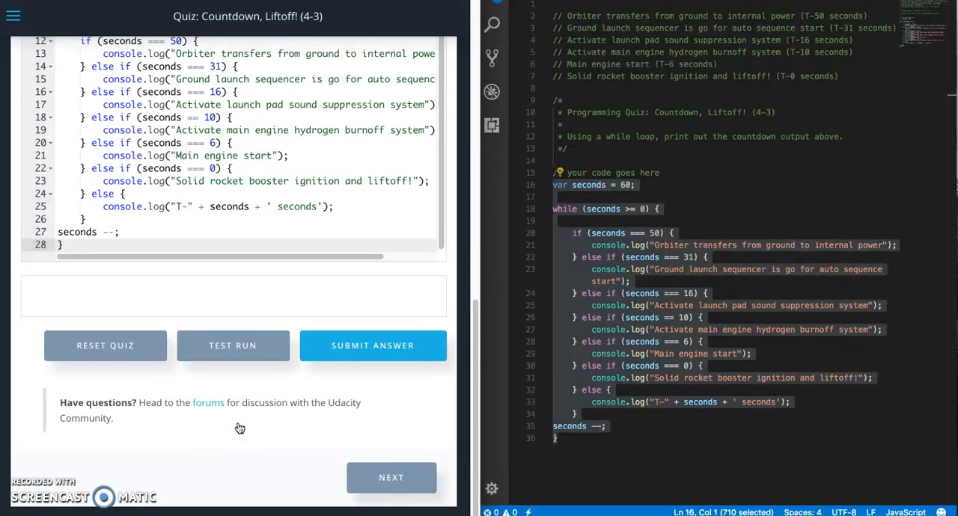